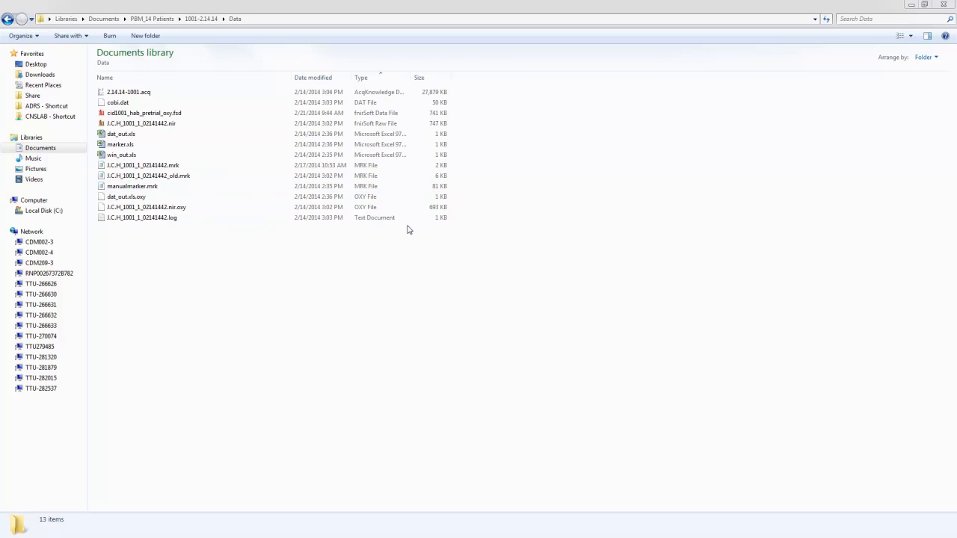
Open the raw .nir recording and also load its related marker event file
left_click(140, 218)
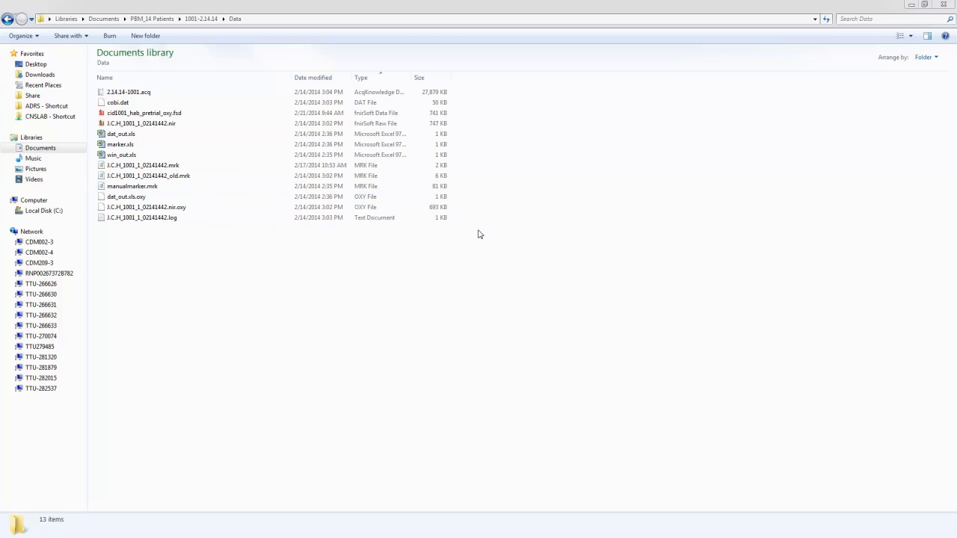
mouse_move(486, 304)
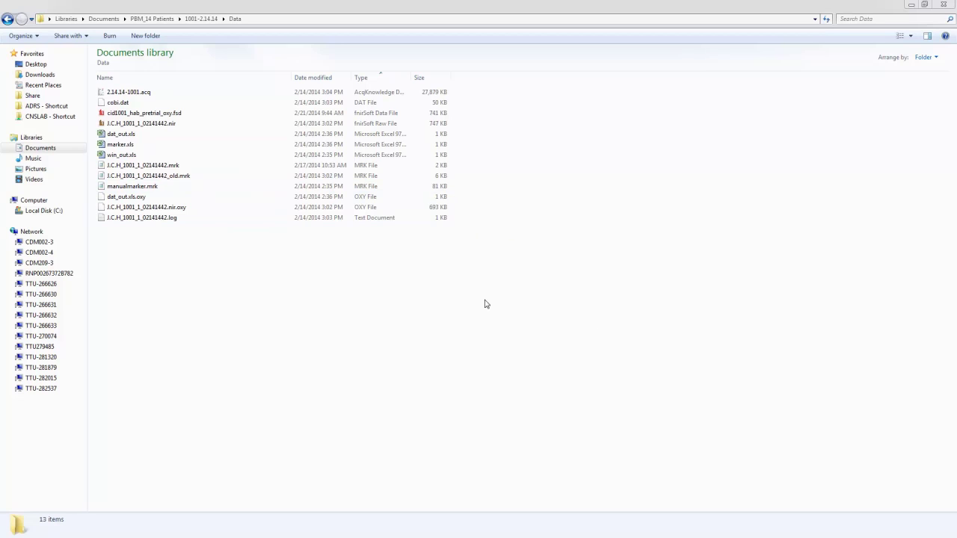
mouse_move(472, 293)
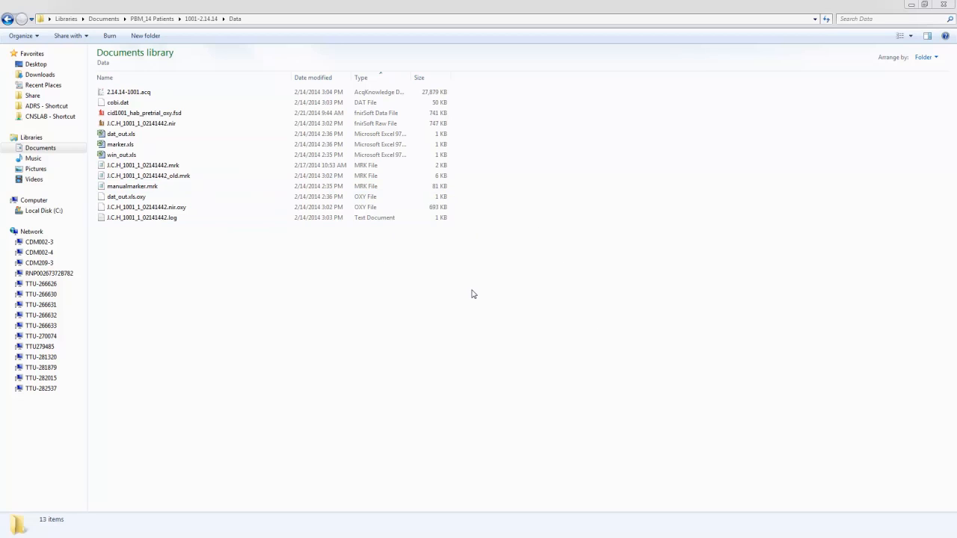
mouse_move(589, 335)
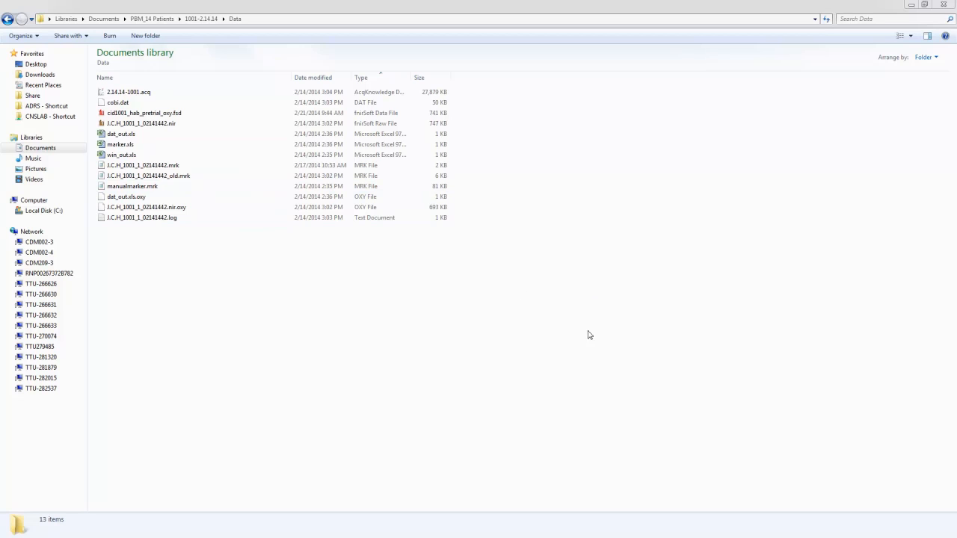
mouse_move(439, 271)
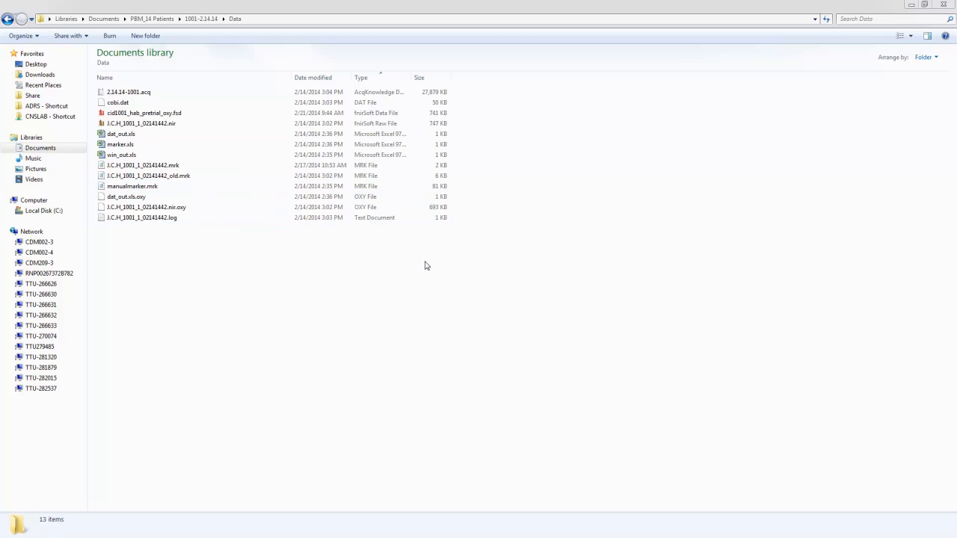
mouse_move(607, 245)
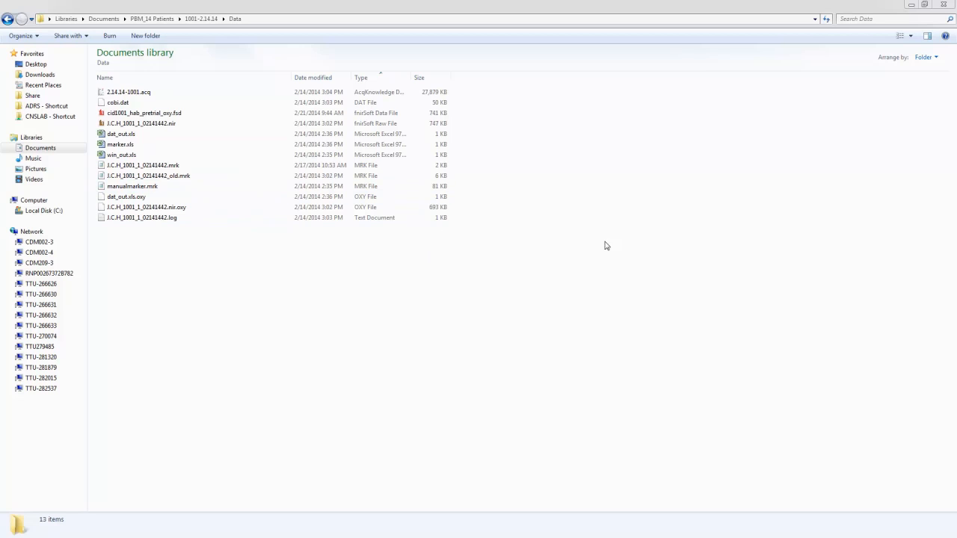
mouse_move(521, 287)
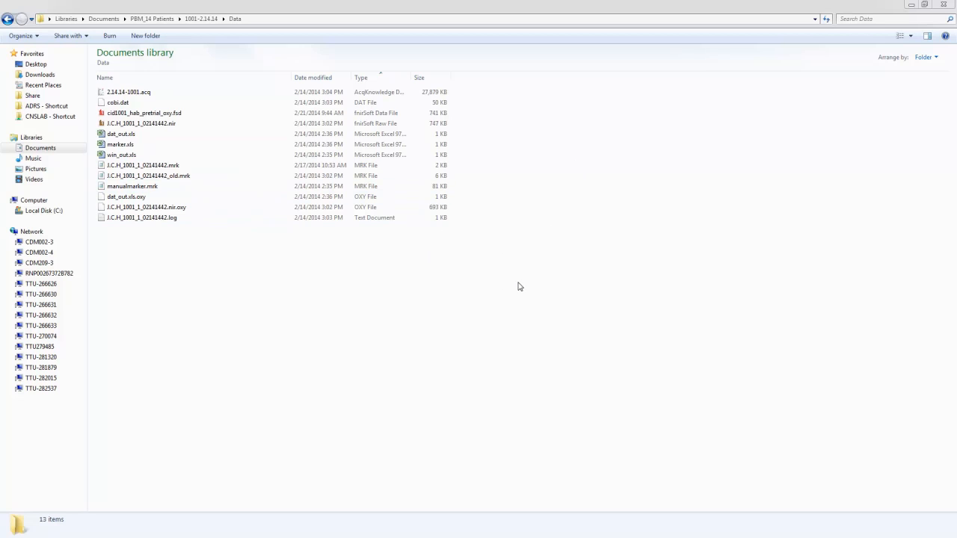
left_click(140, 123)
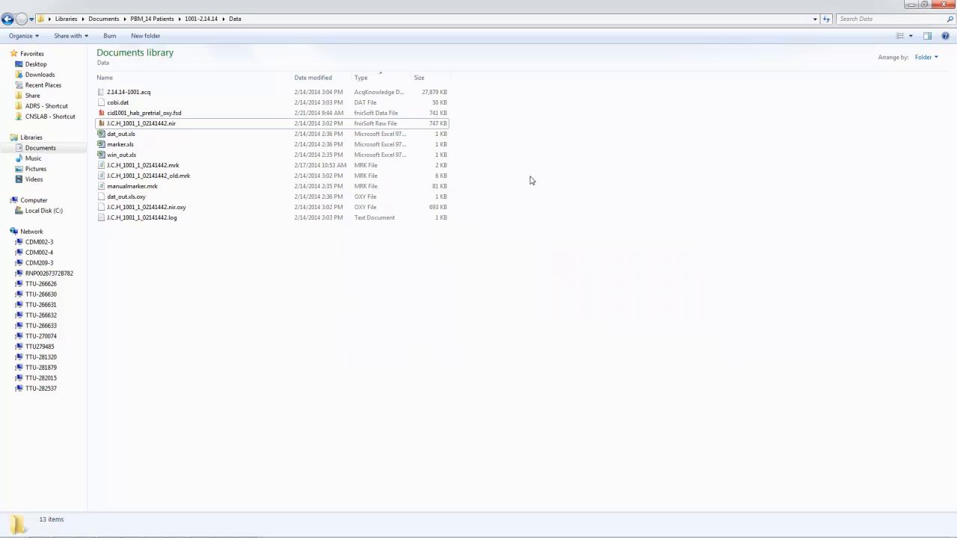
mouse_move(482, 251)
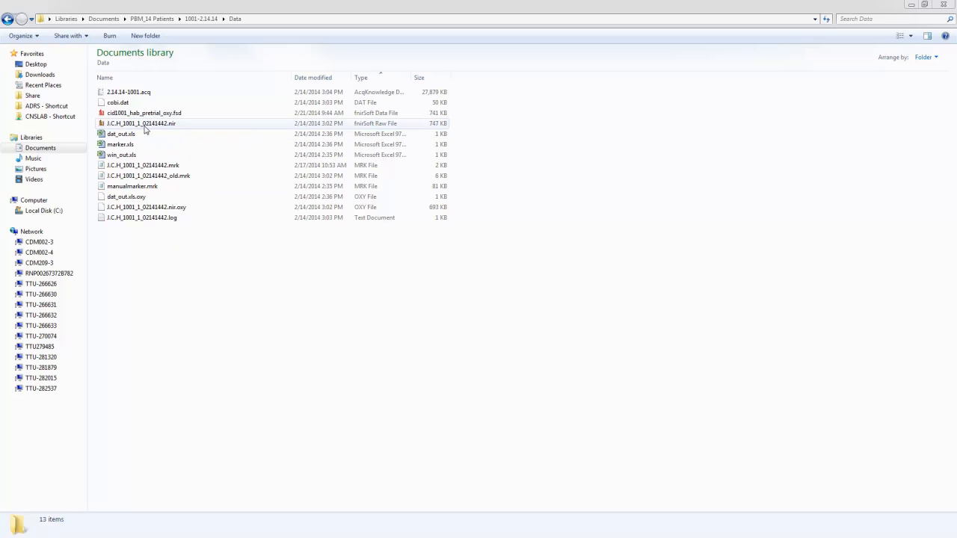
double_click(141, 123)
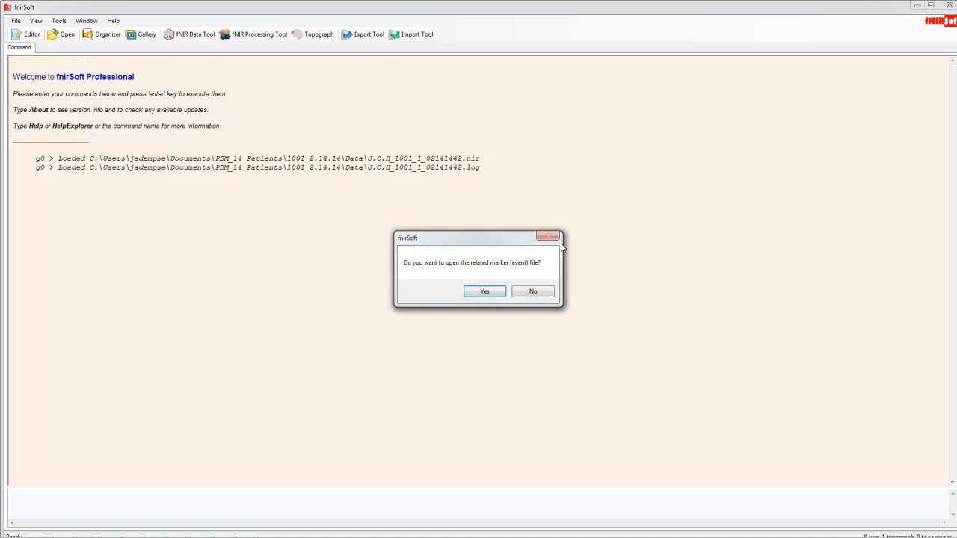
left_click_drag(478, 238, 580, 205)
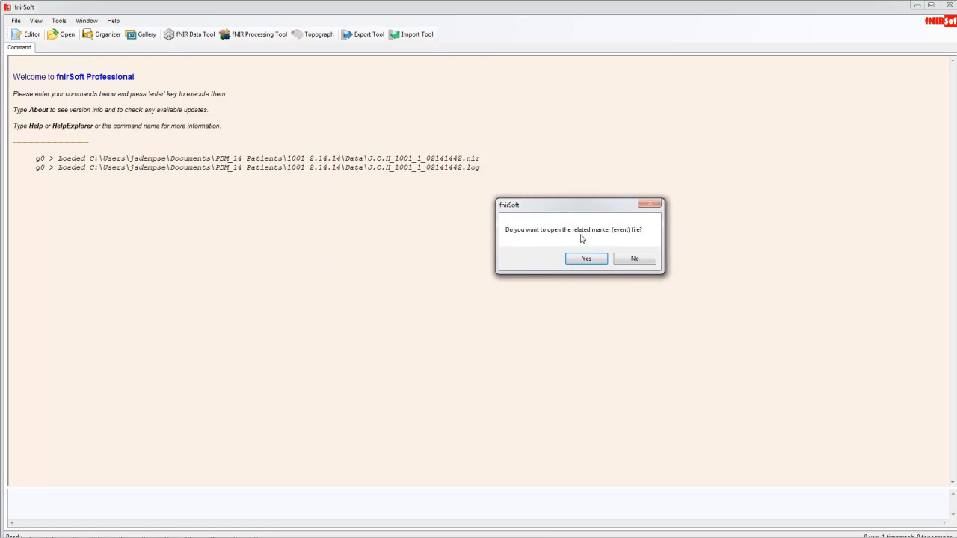
mouse_move(663, 245)
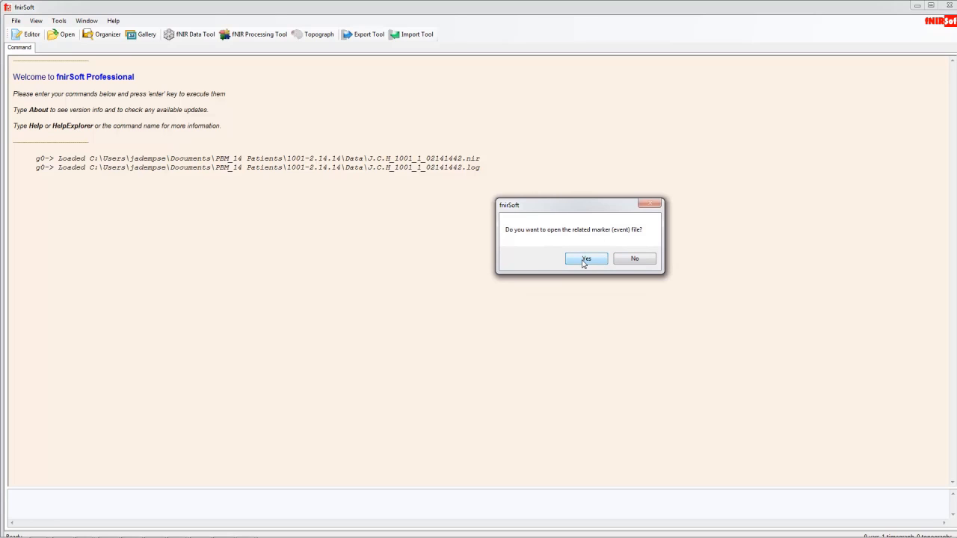
left_click(586, 257)
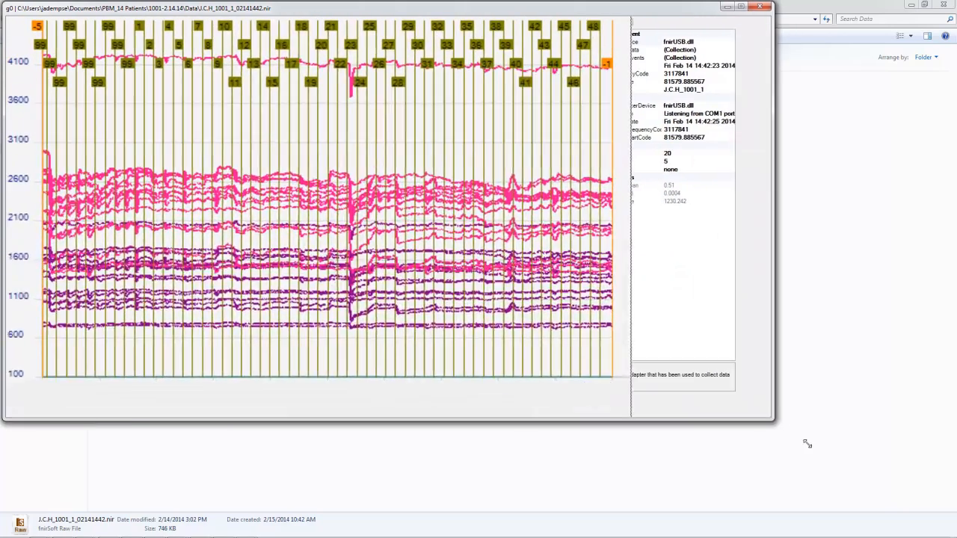
Maximize the raw data window so the channel traces fill the screen
left_click(741, 9)
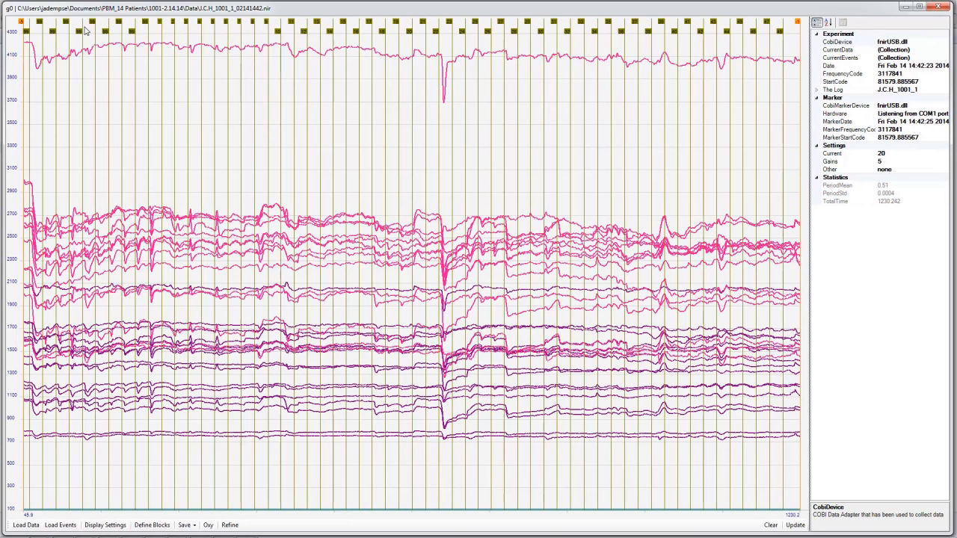
mouse_move(141, 30)
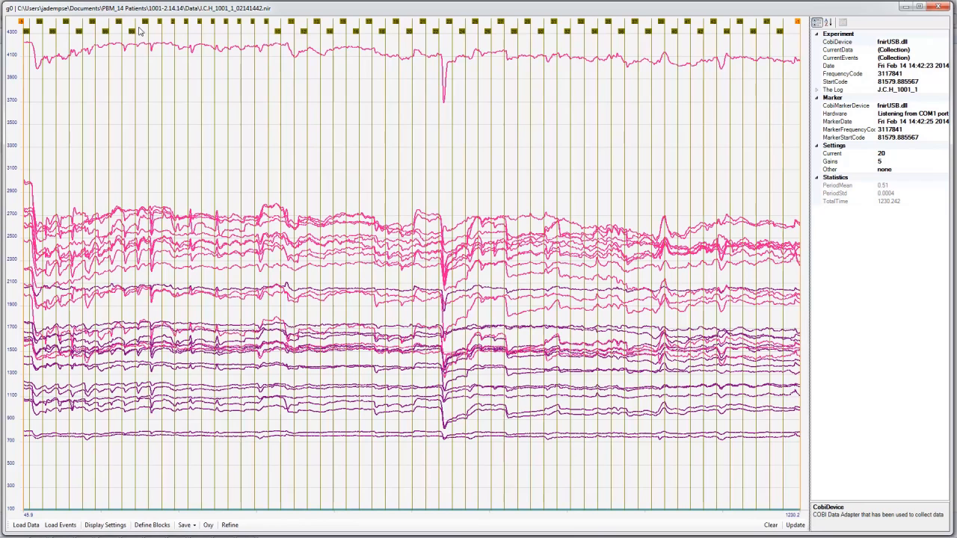
mouse_move(163, 24)
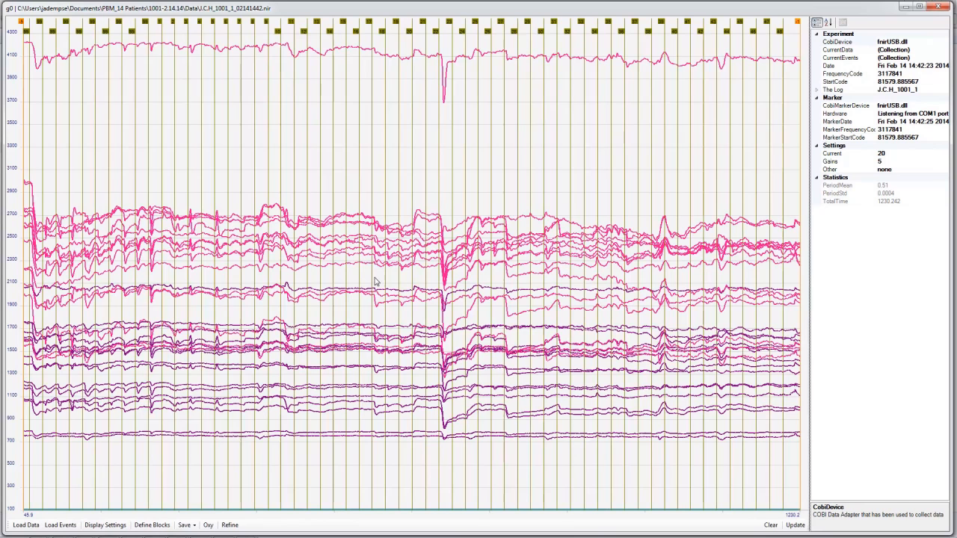
mouse_move(224, 476)
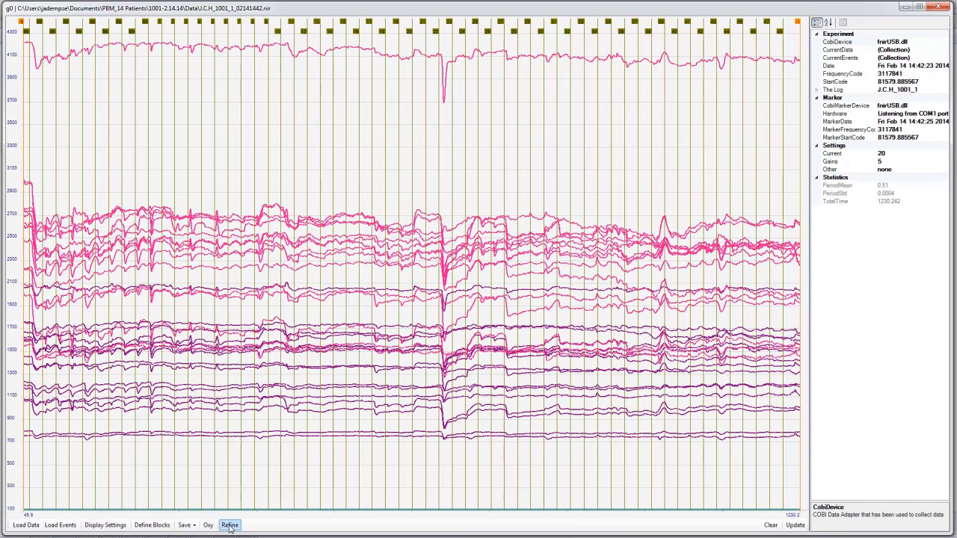
Apply the default order-20 Hamming low-pass FIR filter to the unfiltered data via Refine
left_click(237, 526)
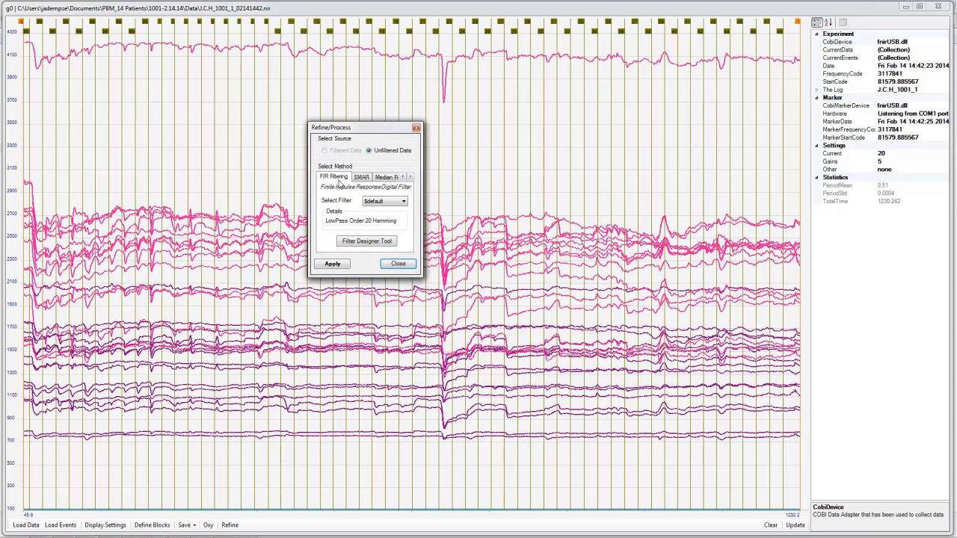
mouse_move(374, 221)
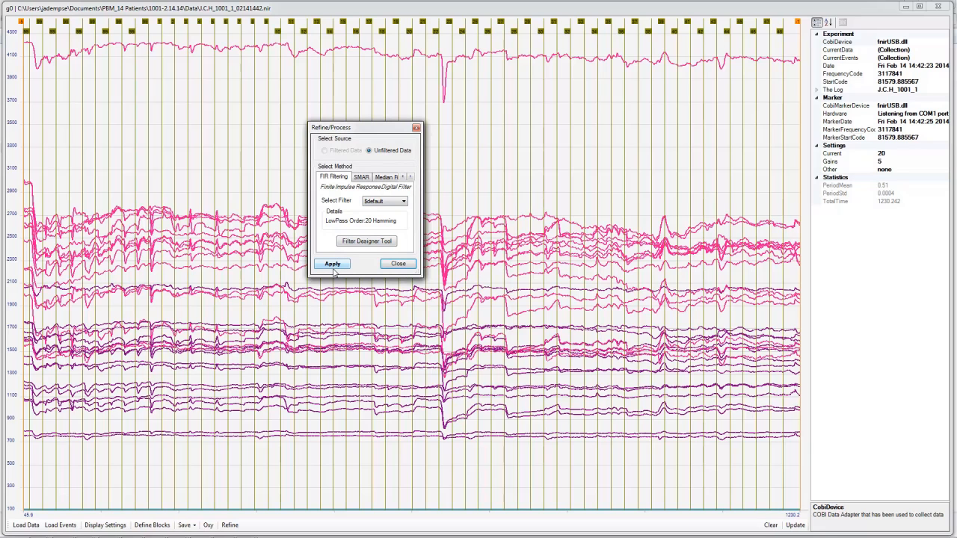
mouse_move(332, 266)
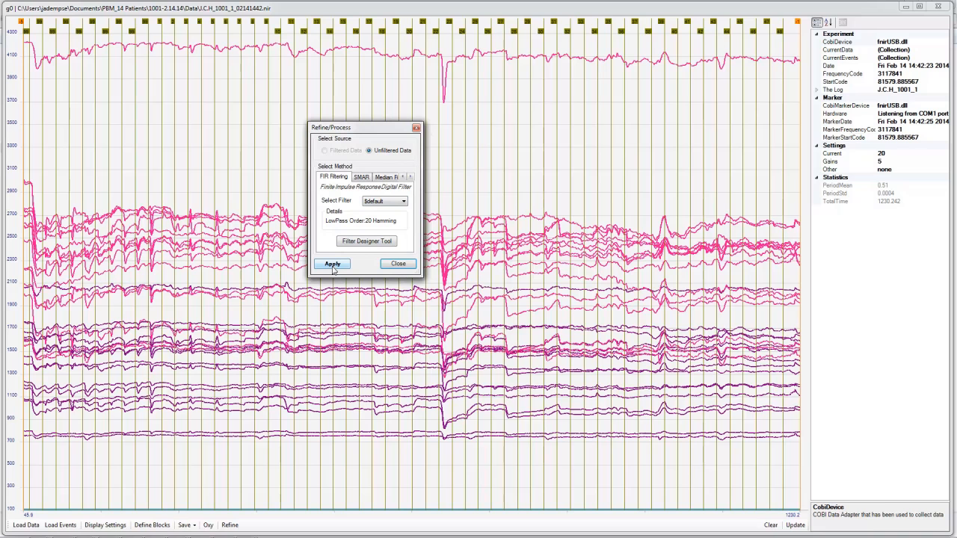
left_click(331, 263)
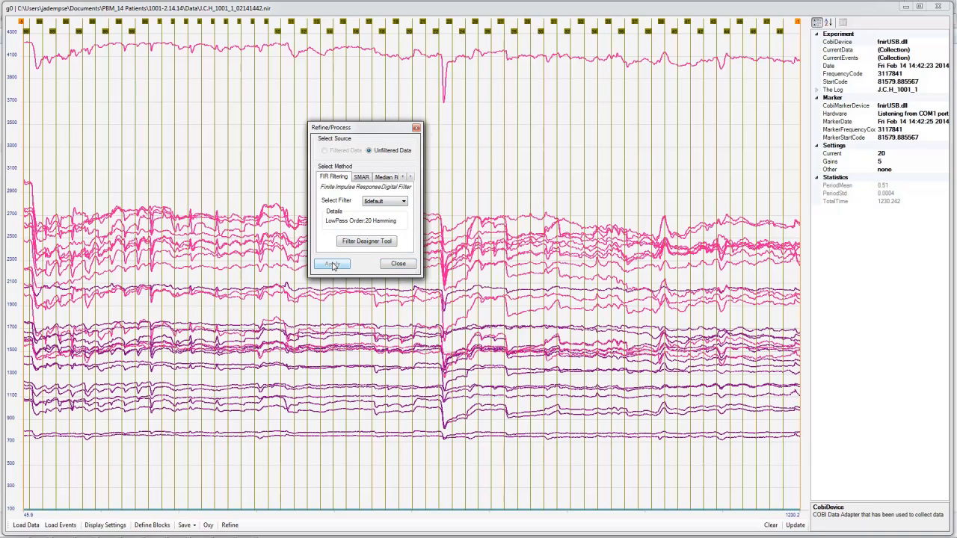
left_click(332, 263)
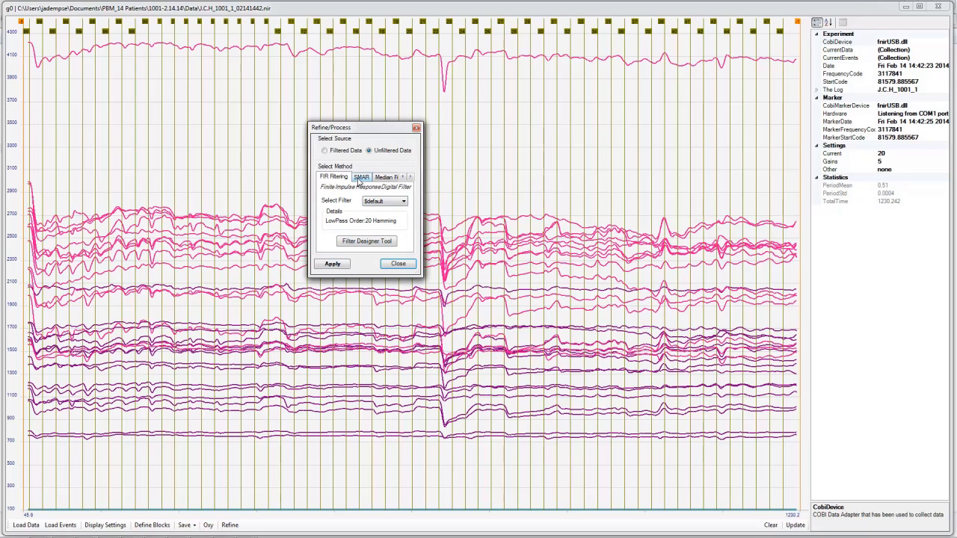
Run SMAR artifact rejection on filtered data (window 10, upper 25, lower 3) and close the settings
left_click(363, 176)
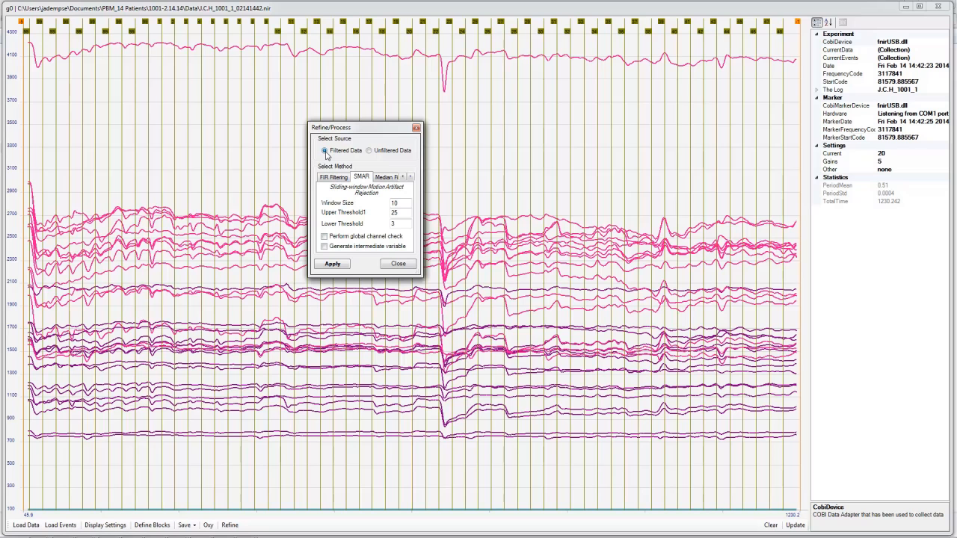
mouse_move(386, 230)
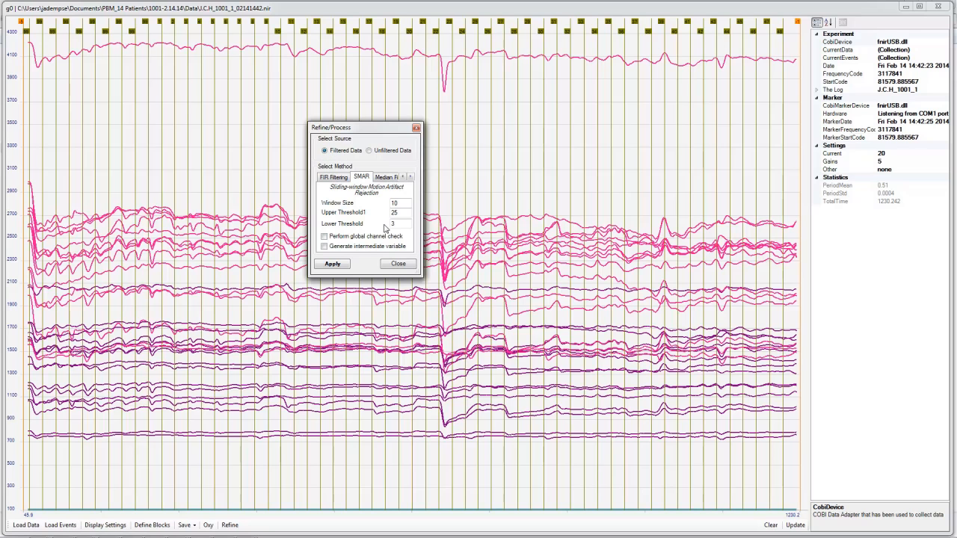
left_click_drag(365, 127, 463, 140)
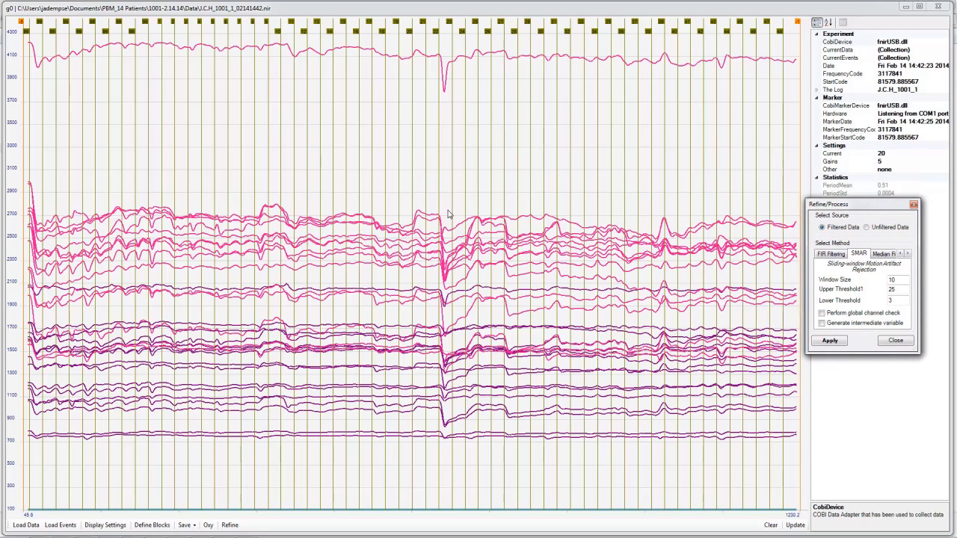
mouse_move(486, 275)
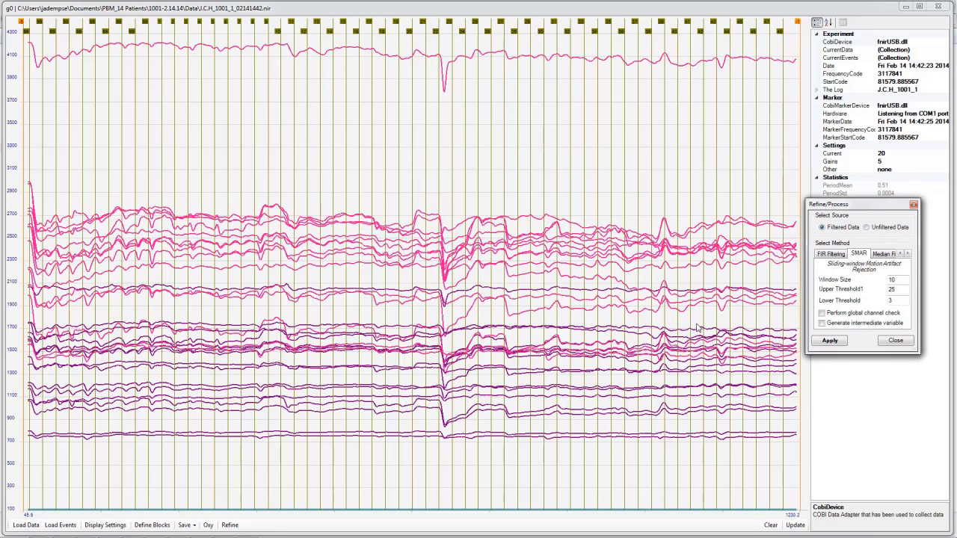
mouse_move(703, 329)
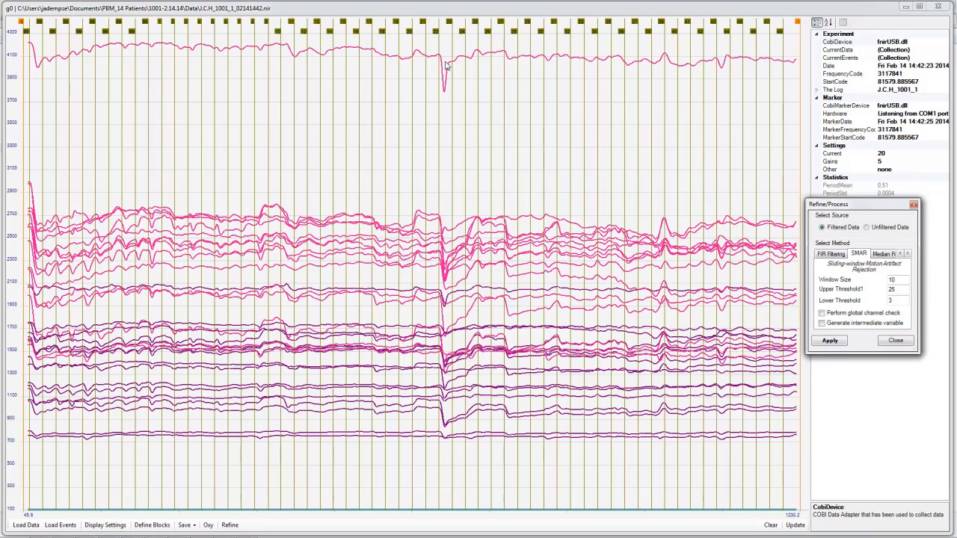
mouse_move(447, 69)
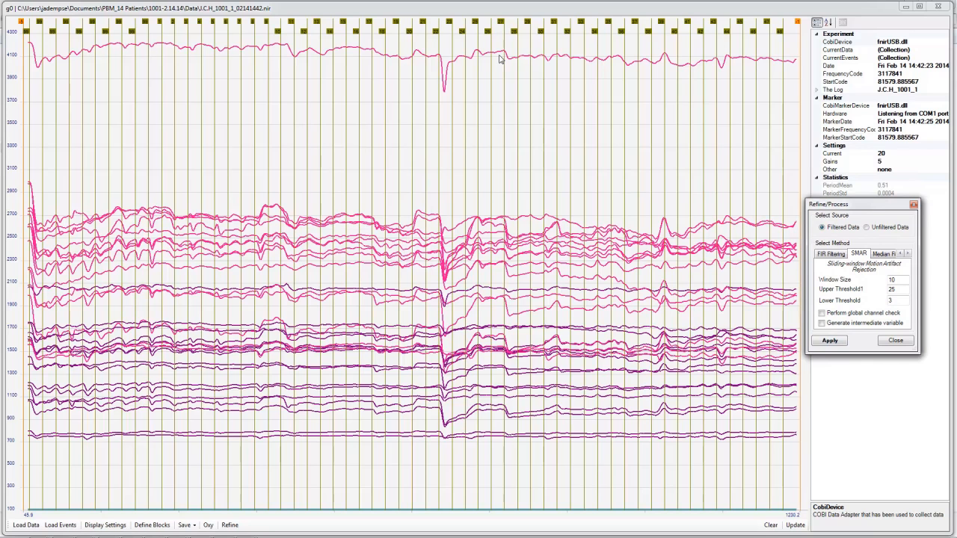
mouse_move(589, 85)
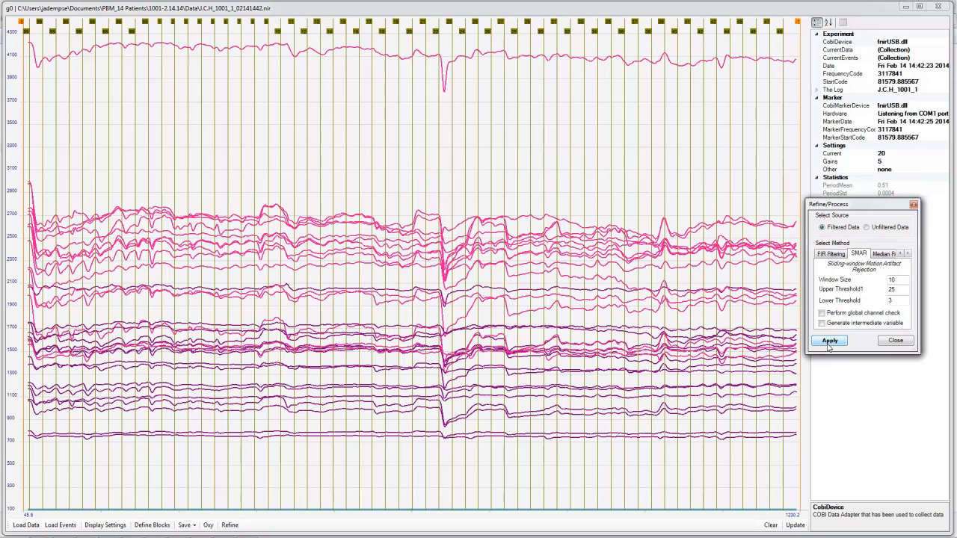
left_click(829, 341)
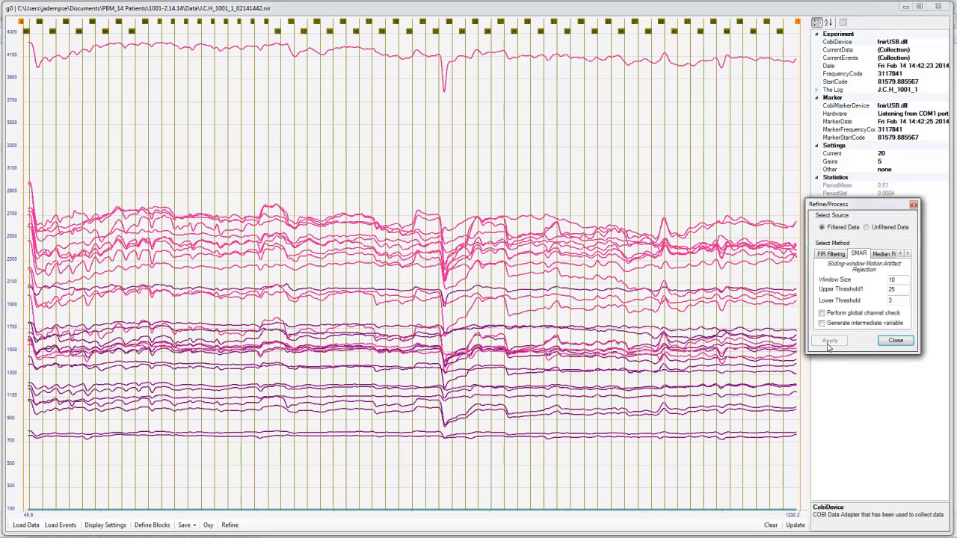
left_click(829, 341)
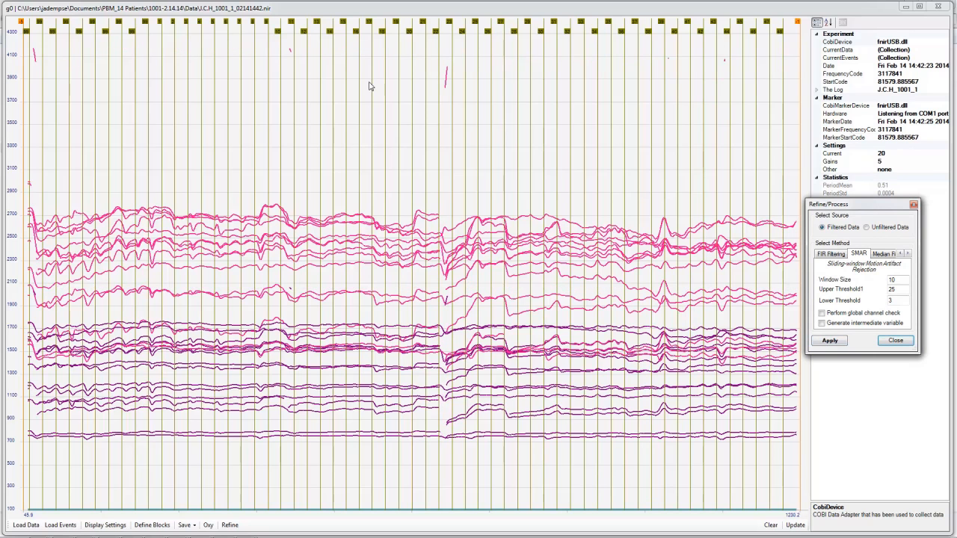
mouse_move(441, 359)
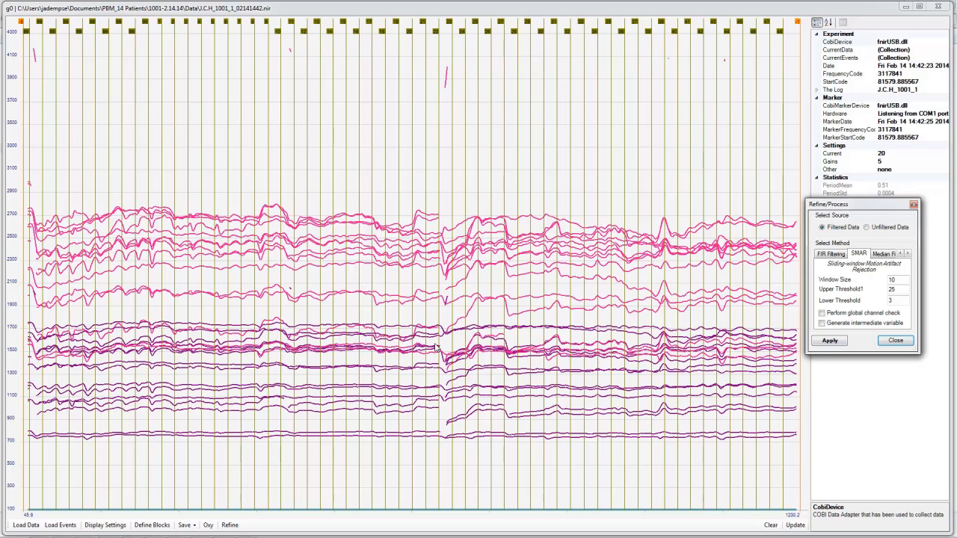
mouse_move(873, 345)
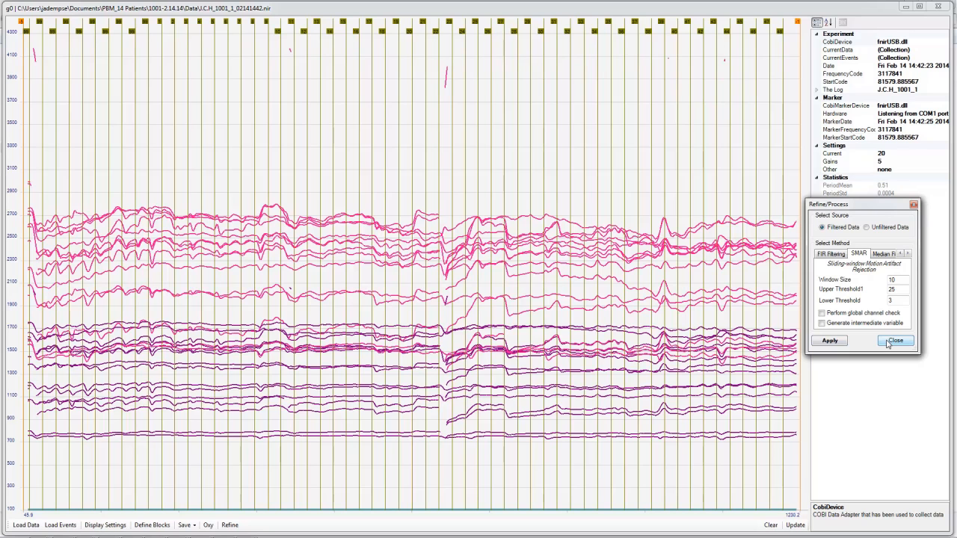
left_click(892, 340)
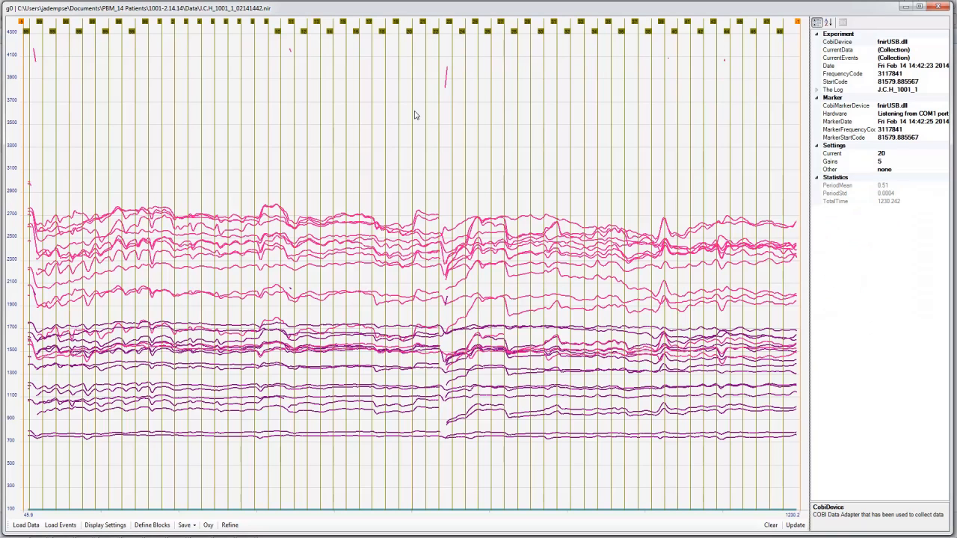
Switch to Raw View (Temporal 2x8) per-optode plots and hide the event markers
right_click(413, 114)
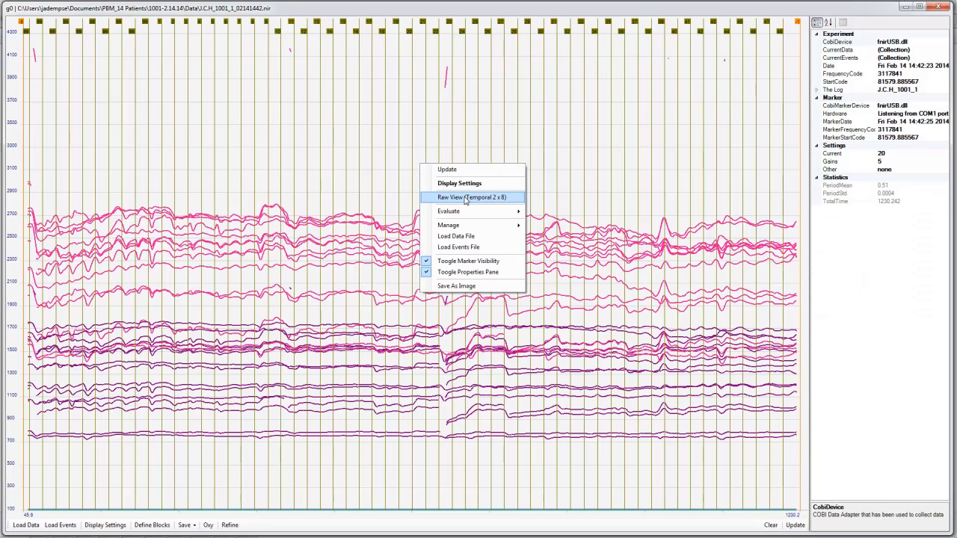
left_click(471, 197)
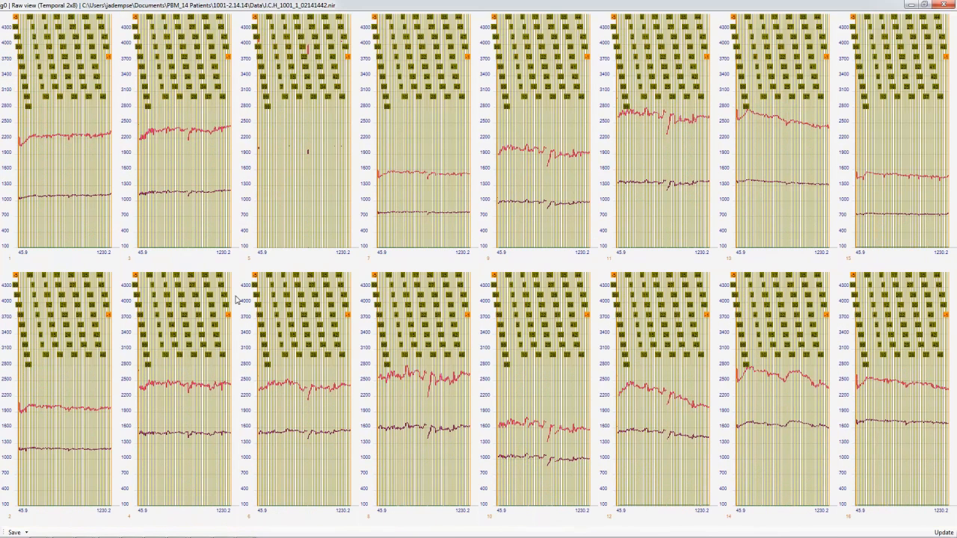
right_click(305, 195)
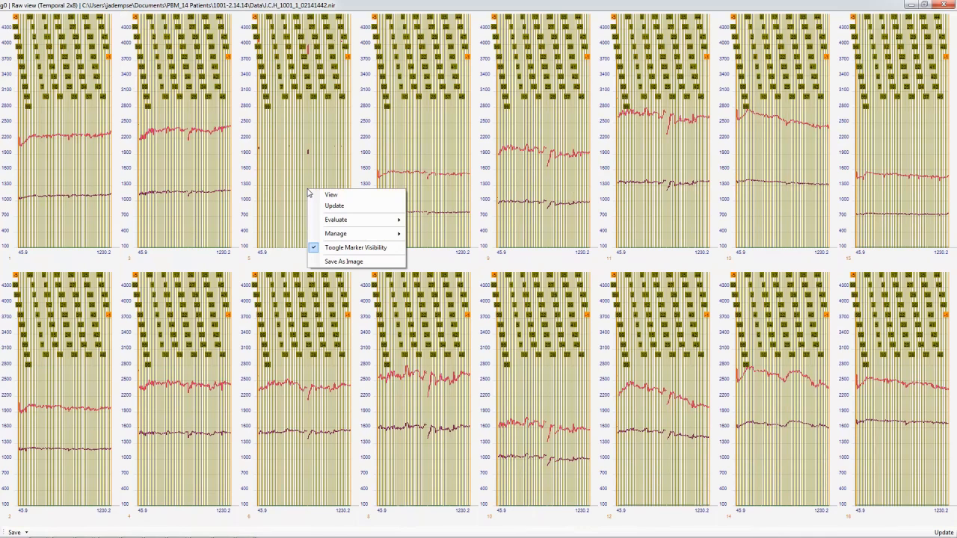
mouse_move(356, 248)
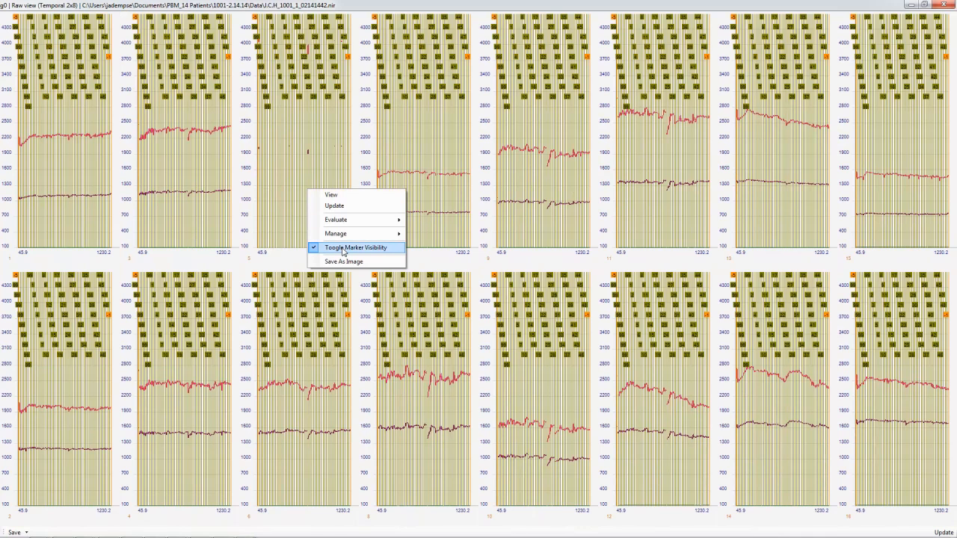
left_click(358, 248)
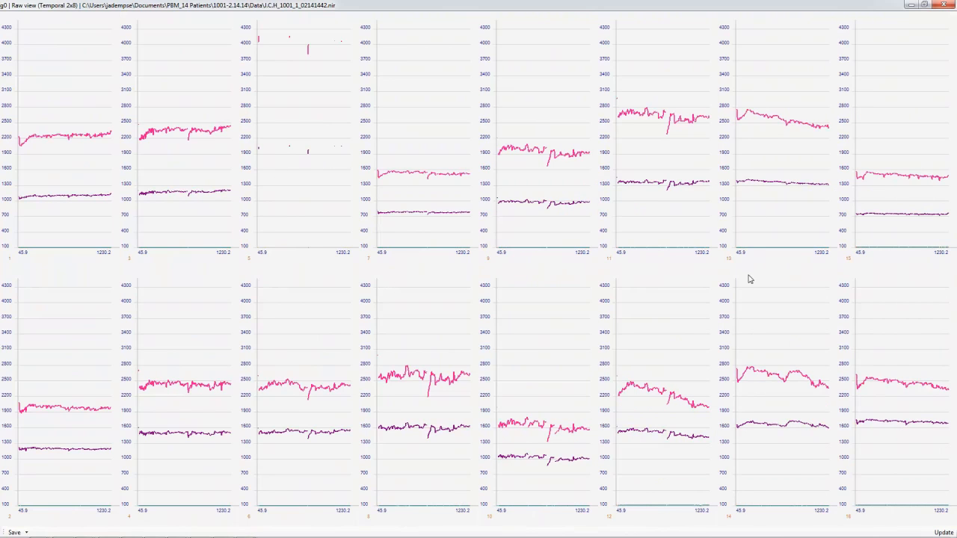
mouse_move(353, 144)
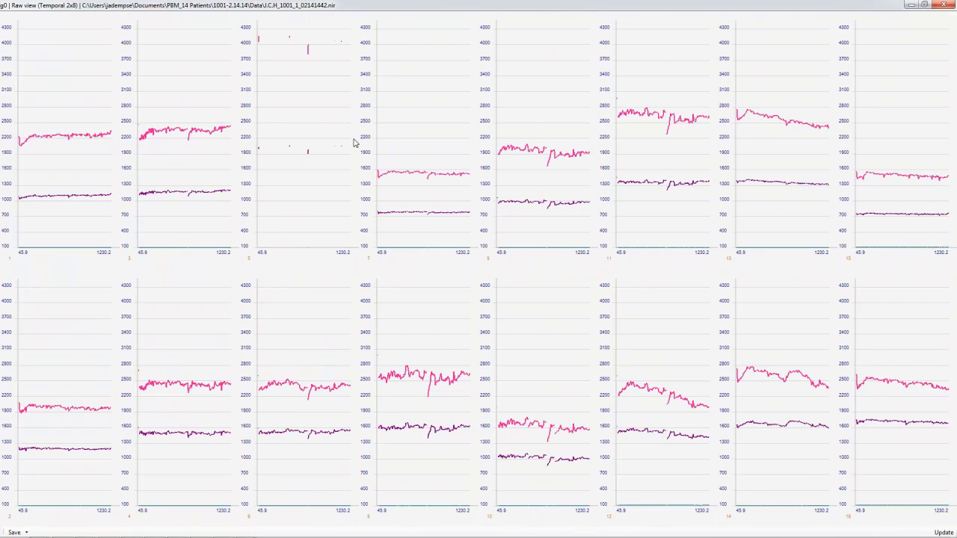
mouse_move(305, 128)
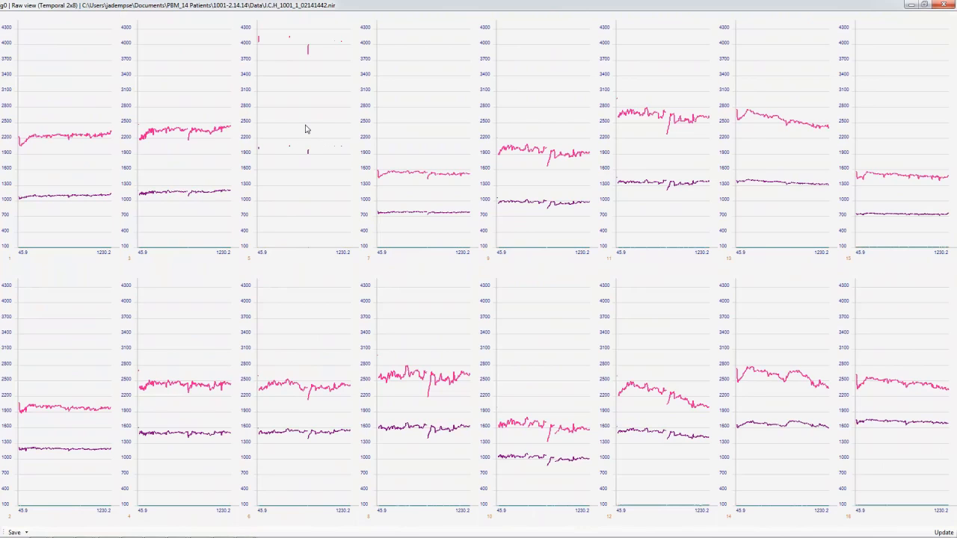
right_click(305, 128)
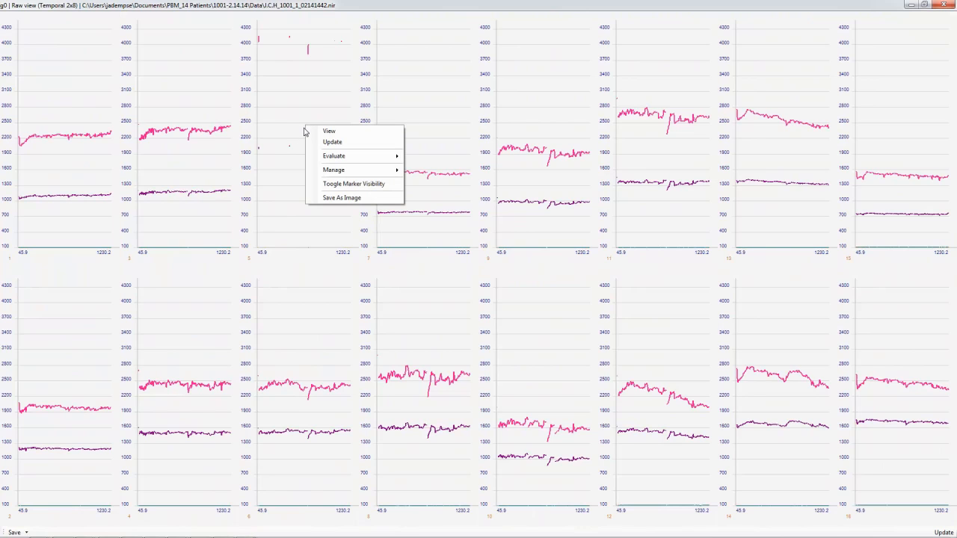
mouse_move(344, 157)
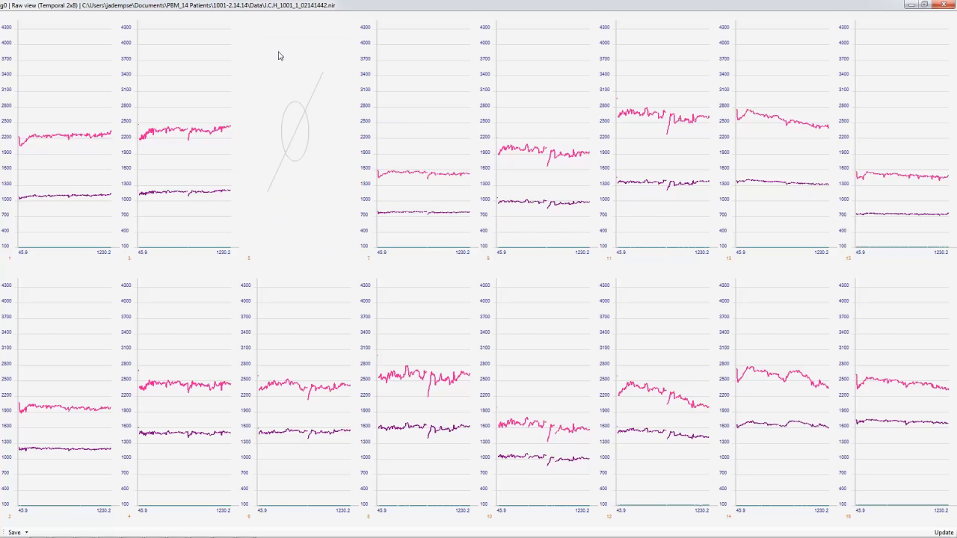
mouse_move(503, 202)
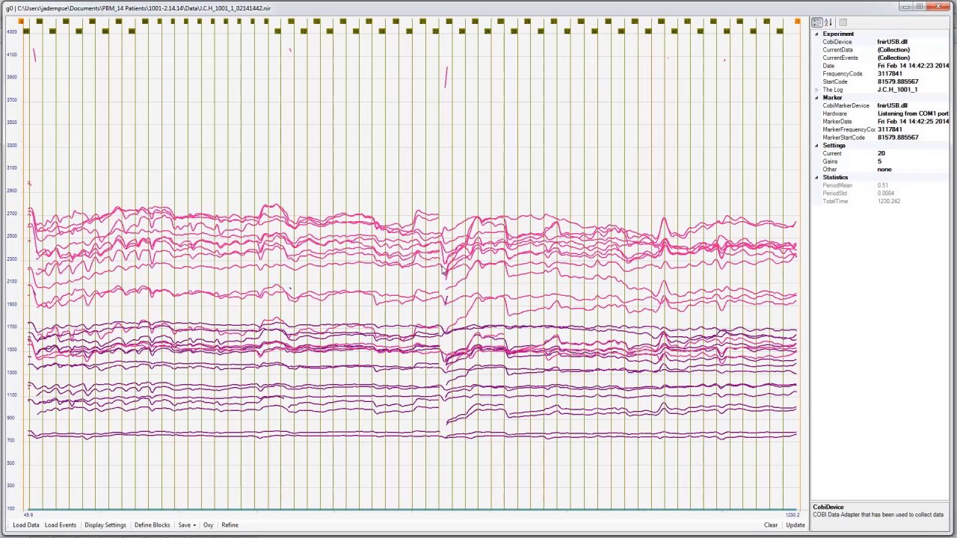
mouse_move(456, 224)
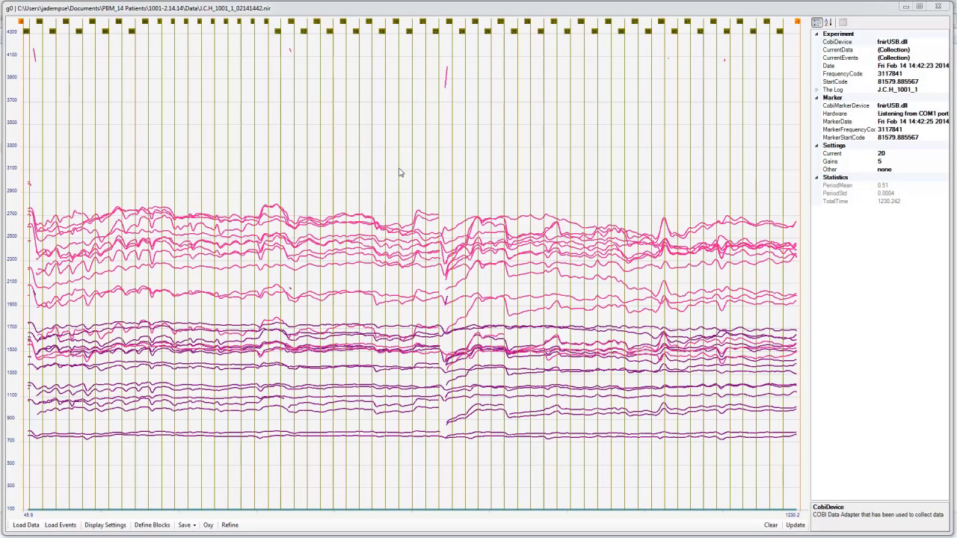
mouse_move(302, 356)
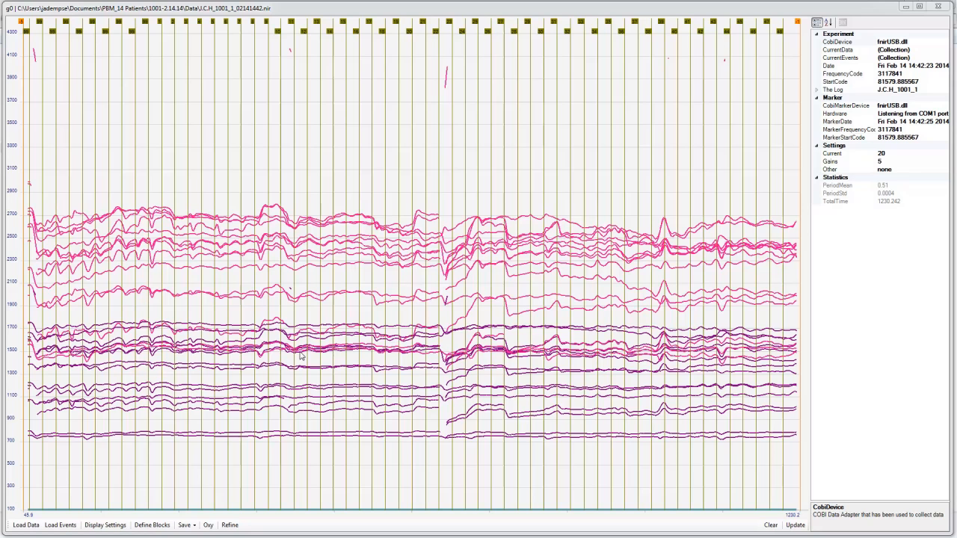
mouse_move(382, 283)
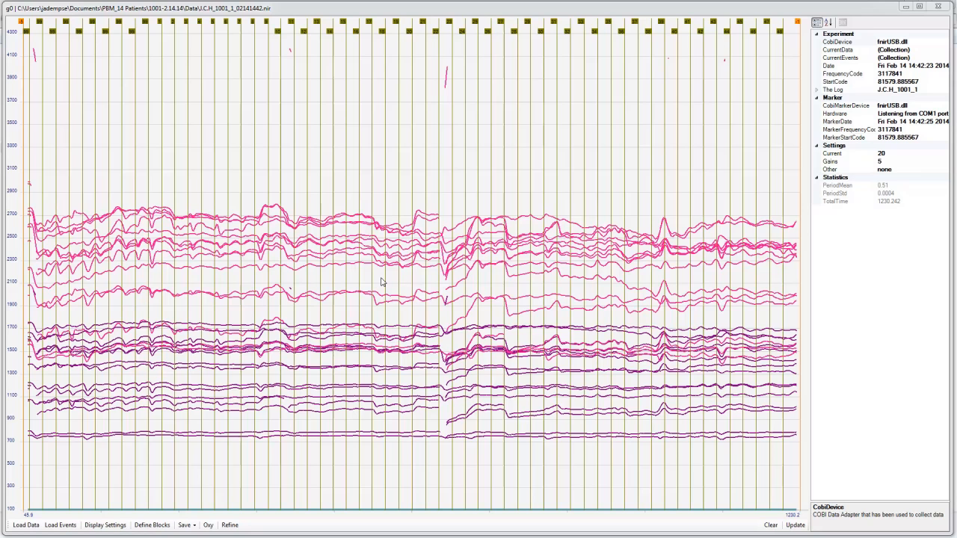
mouse_move(535, 167)
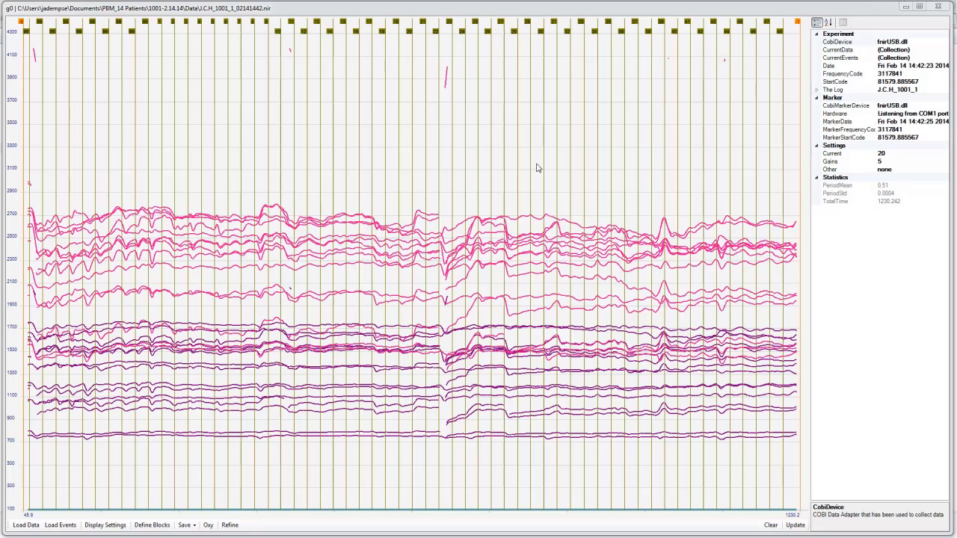
In the Oxy settings choose filtered data and dark-channel ambient light subtraction
left_click(207, 526)
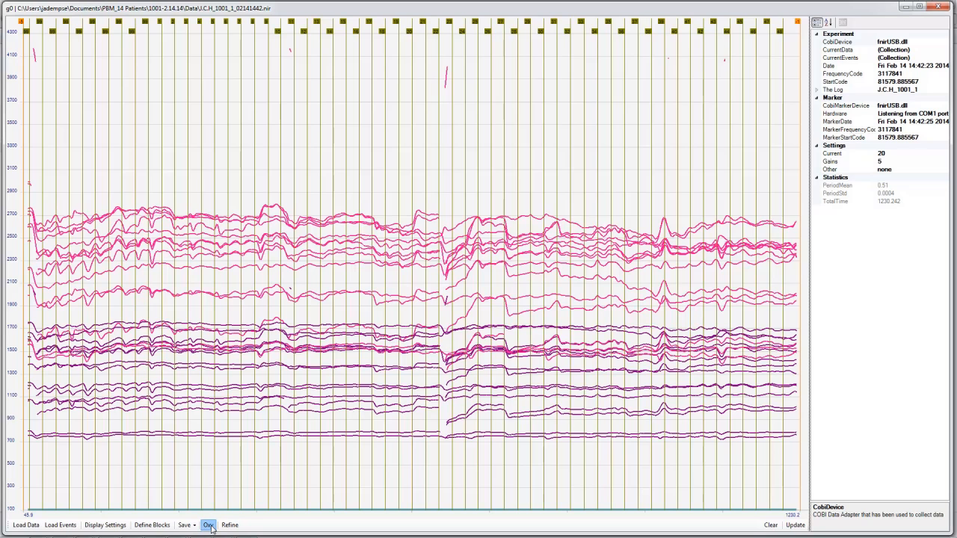
left_click(209, 527)
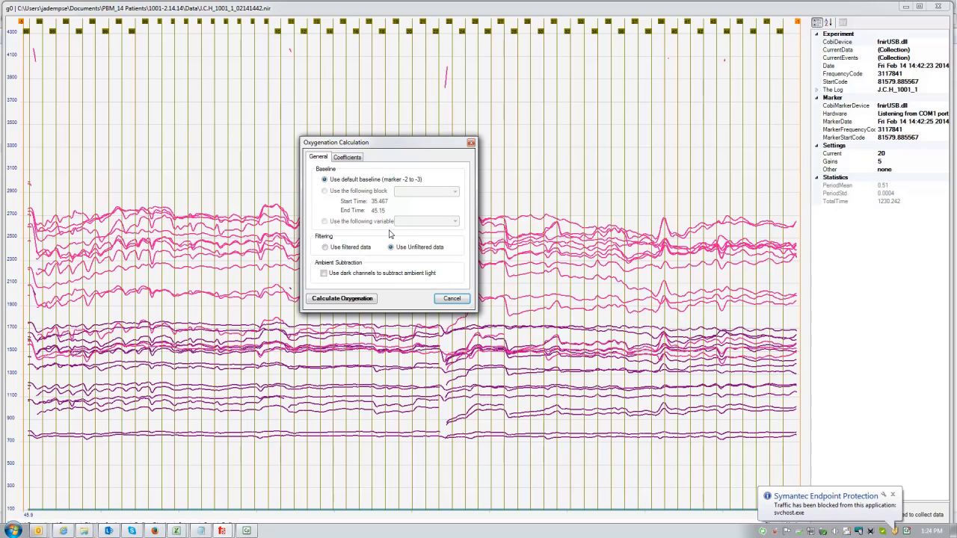
mouse_move(419, 200)
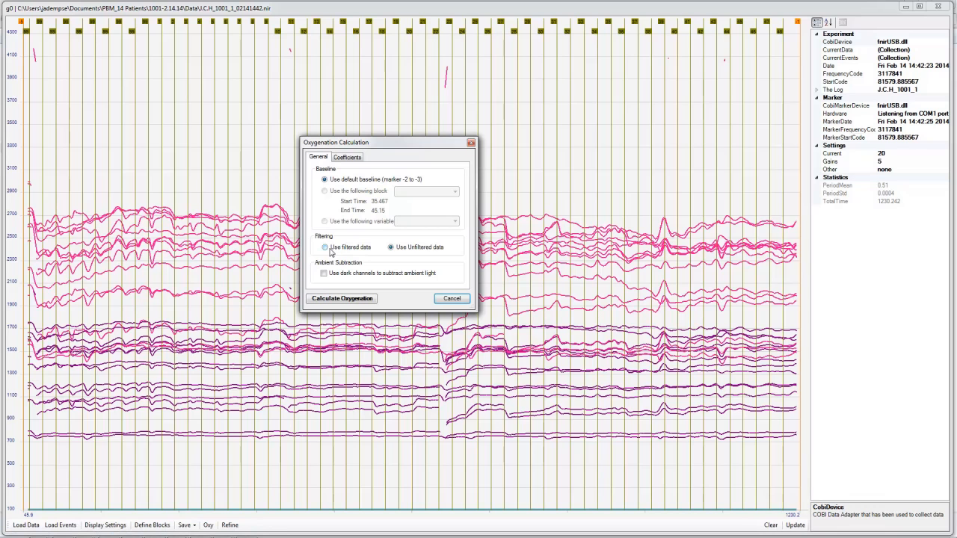
left_click(322, 246)
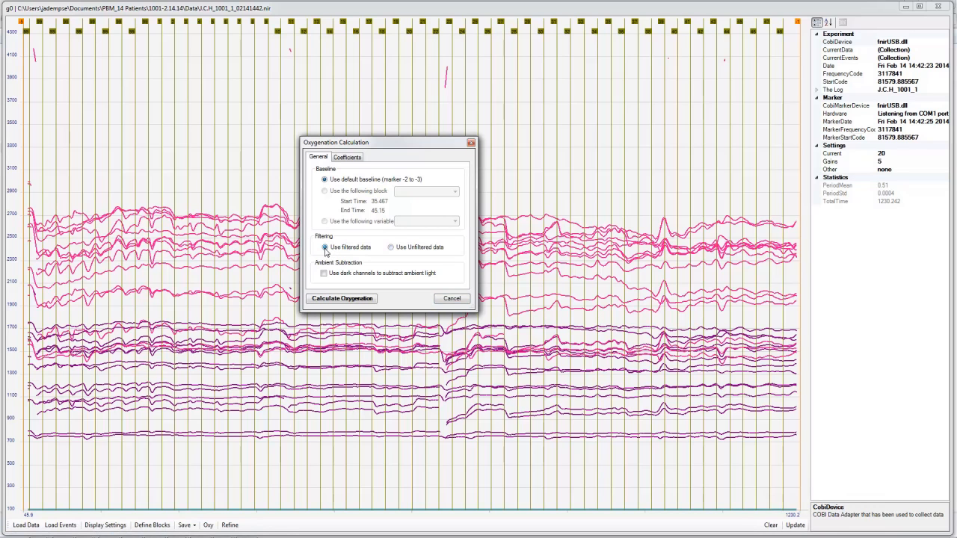
left_click(323, 274)
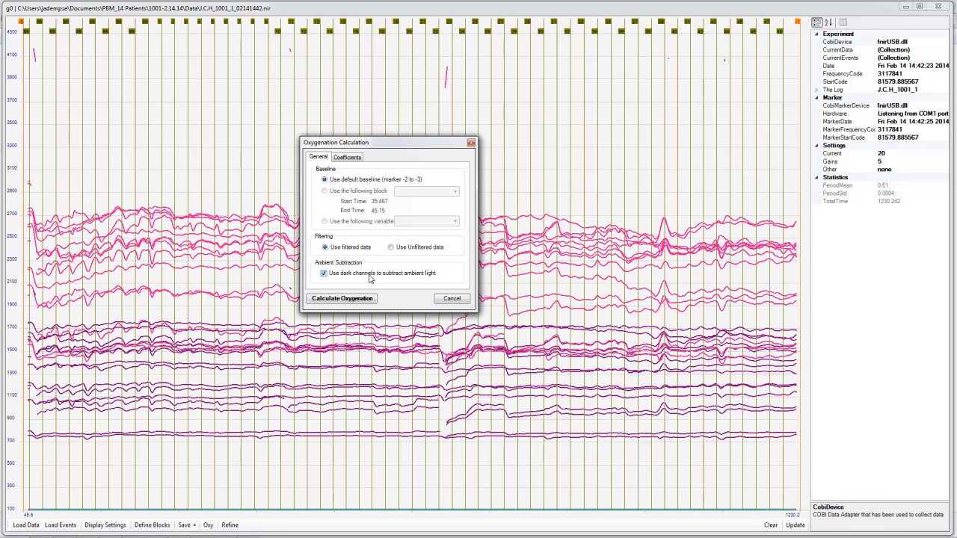
mouse_move(356, 294)
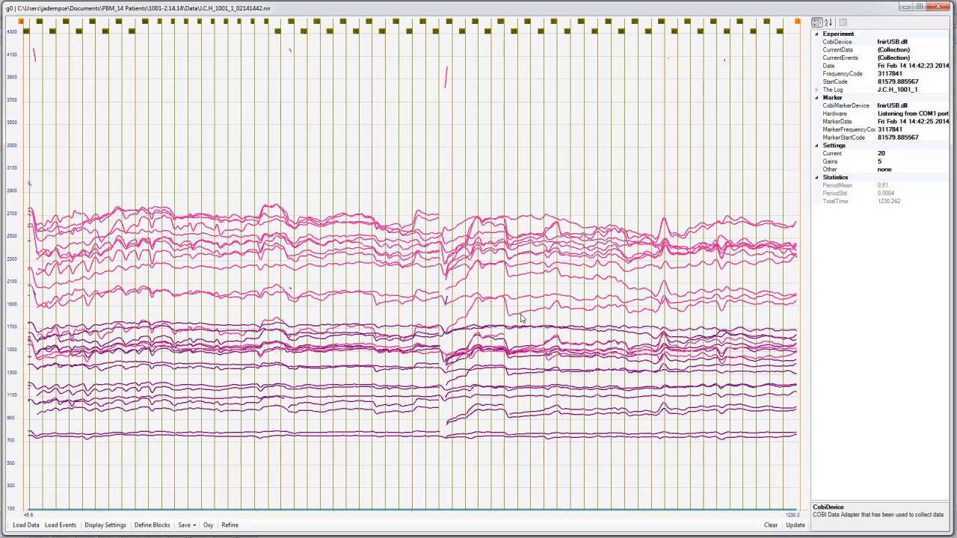
Calculate oxygenation to get the 2×8 grid of HbO, HbR, HbT and oxy traces
left_click(207, 526)
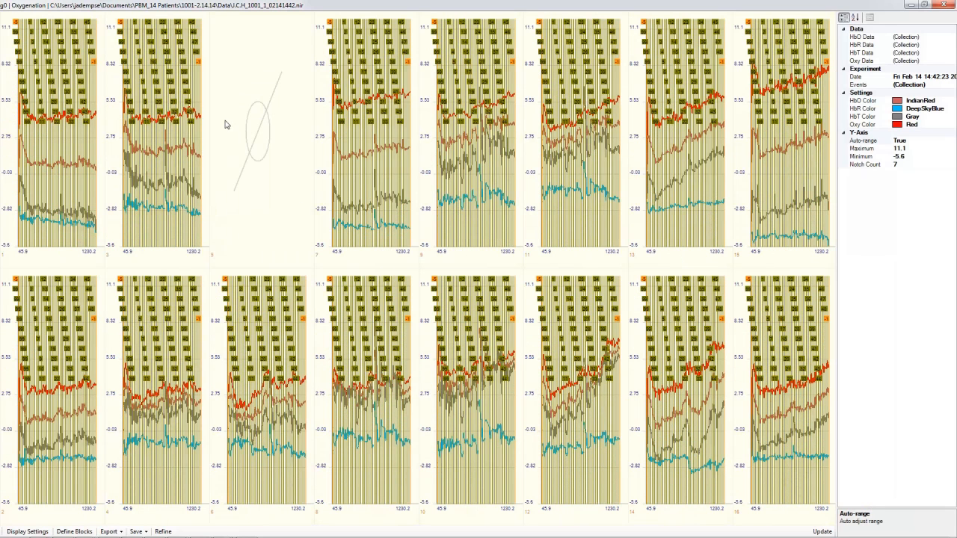
mouse_move(257, 182)
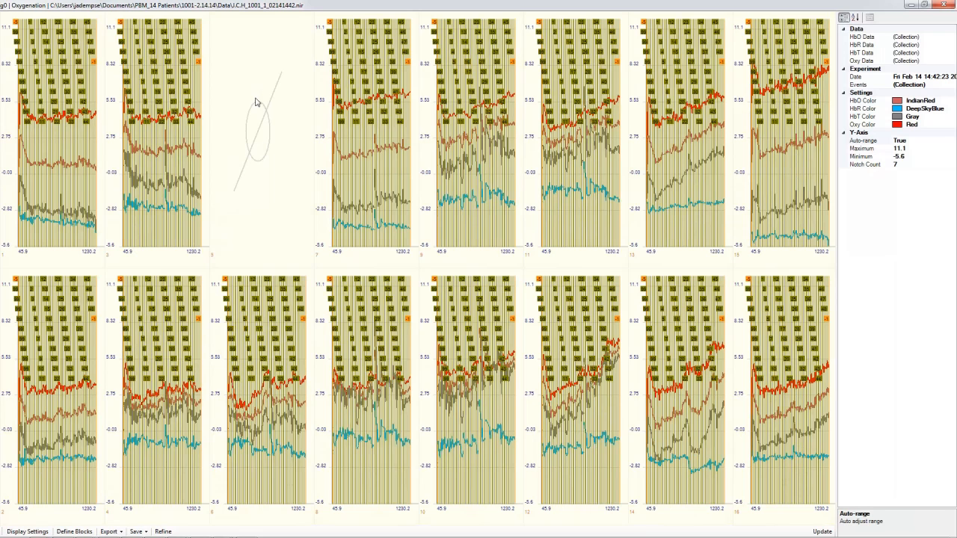
mouse_move(320, 202)
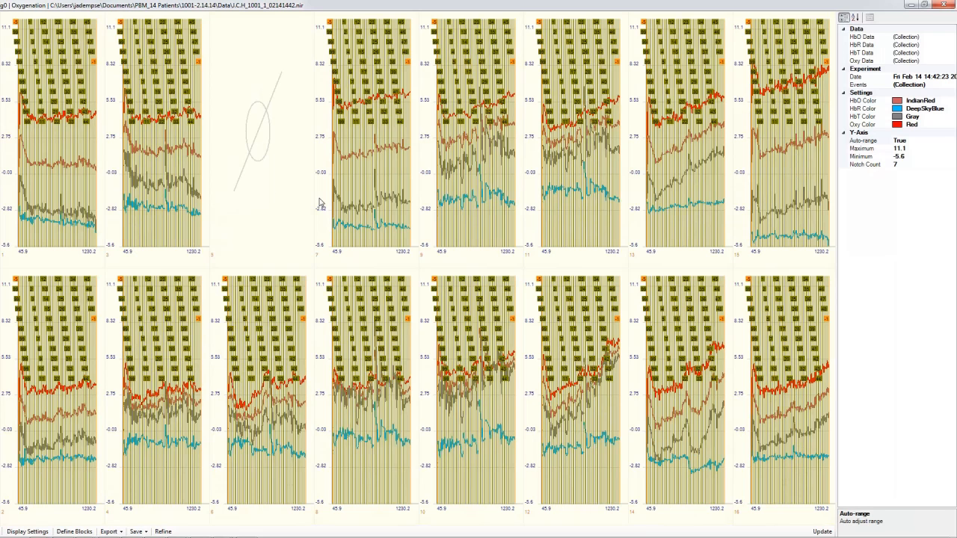
mouse_move(309, 201)
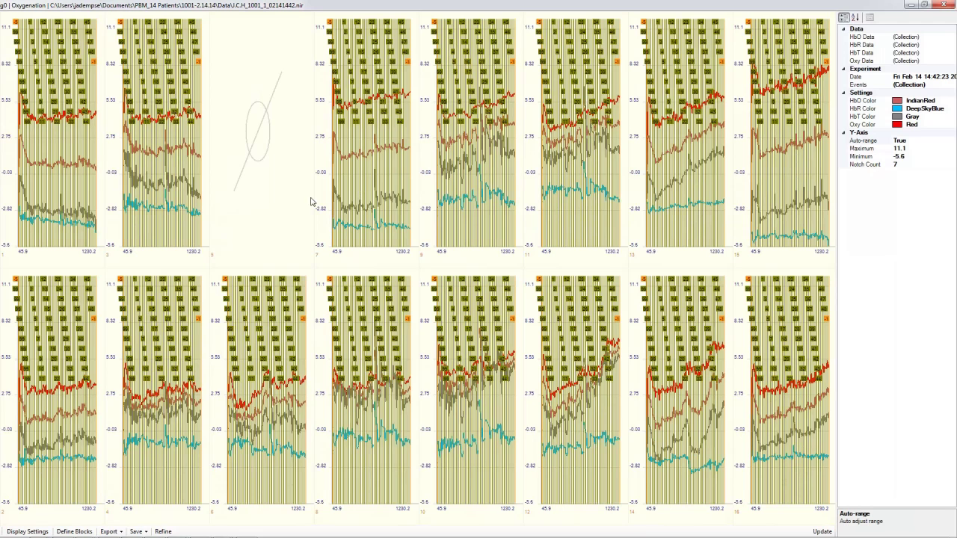
mouse_move(266, 200)
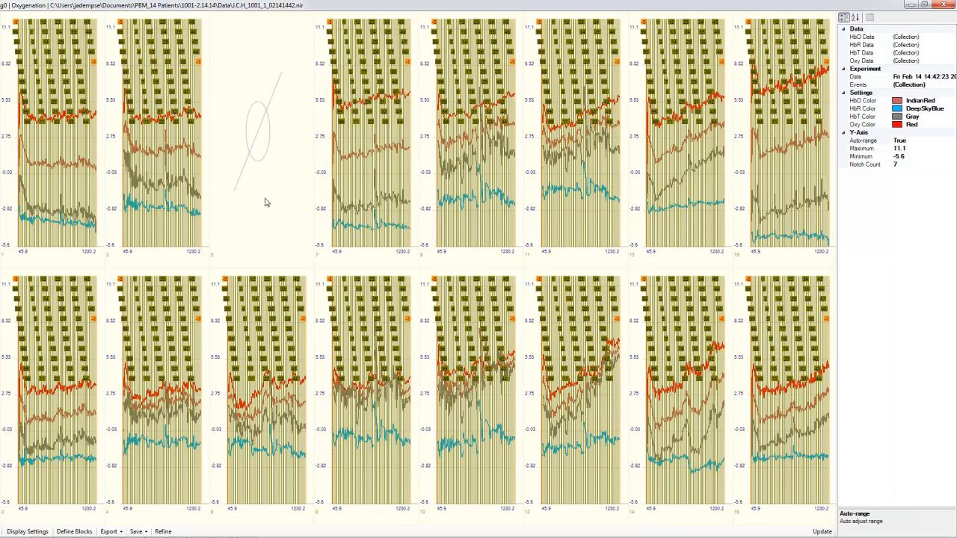
mouse_move(350, 221)
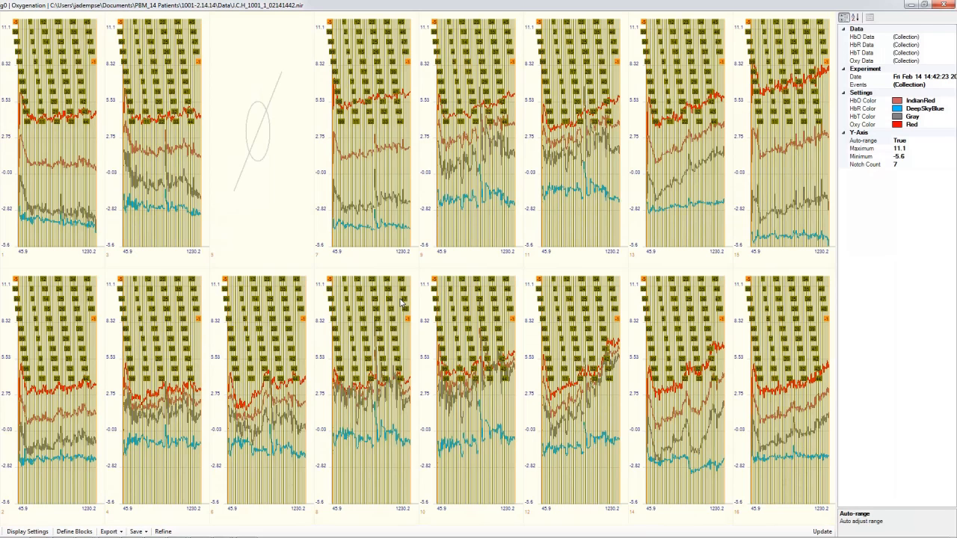
mouse_move(371, 170)
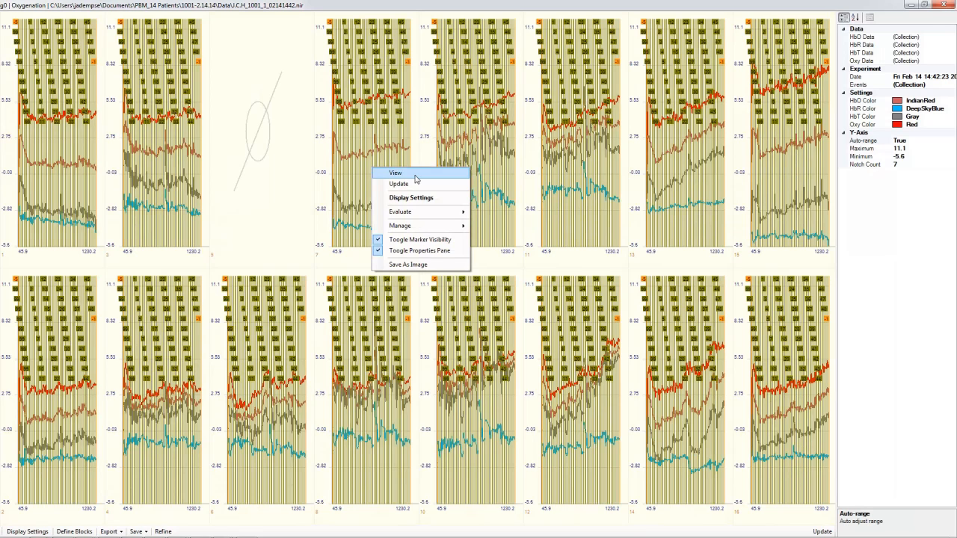
Use View to enlarge one optode's HbO/HbR/HbT/oxy traces across the window
left_click(395, 171)
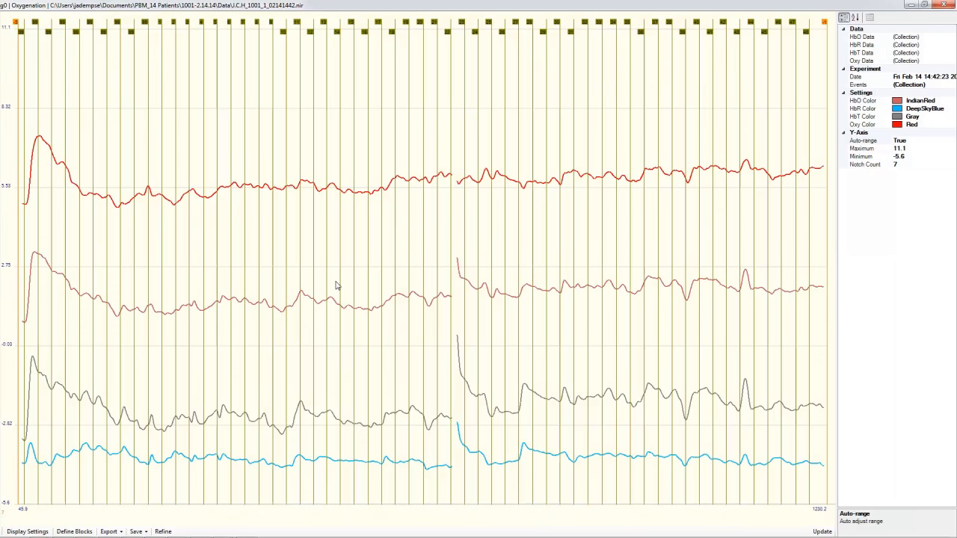
mouse_move(371, 206)
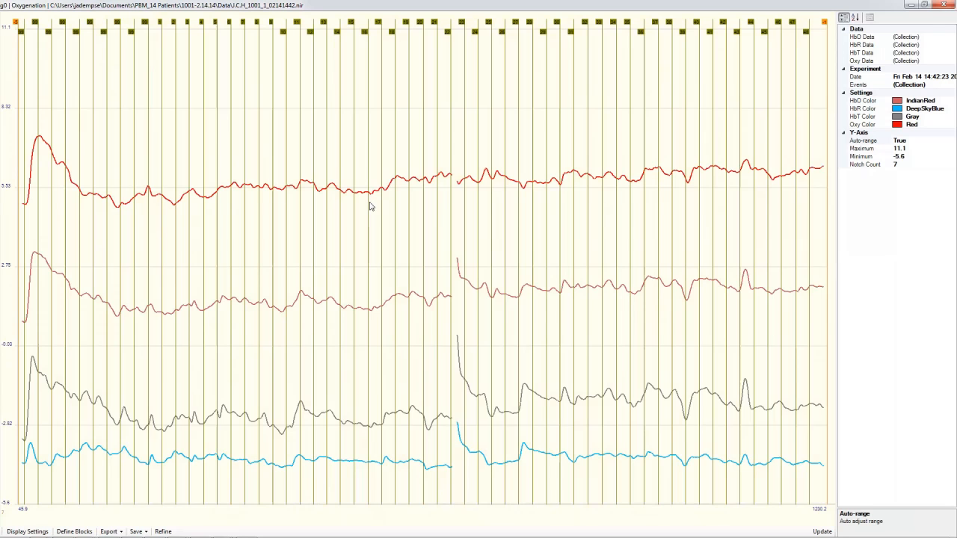
mouse_move(418, 173)
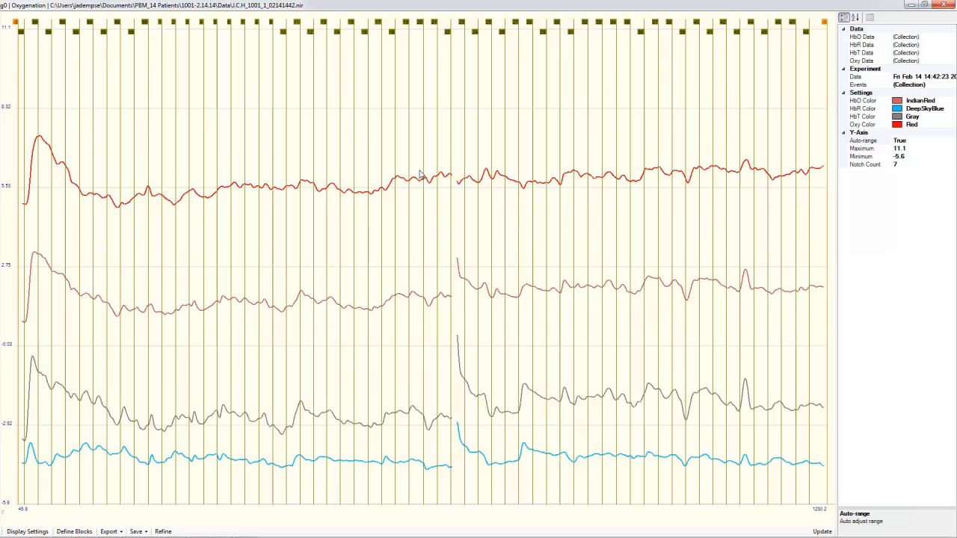
mouse_move(439, 251)
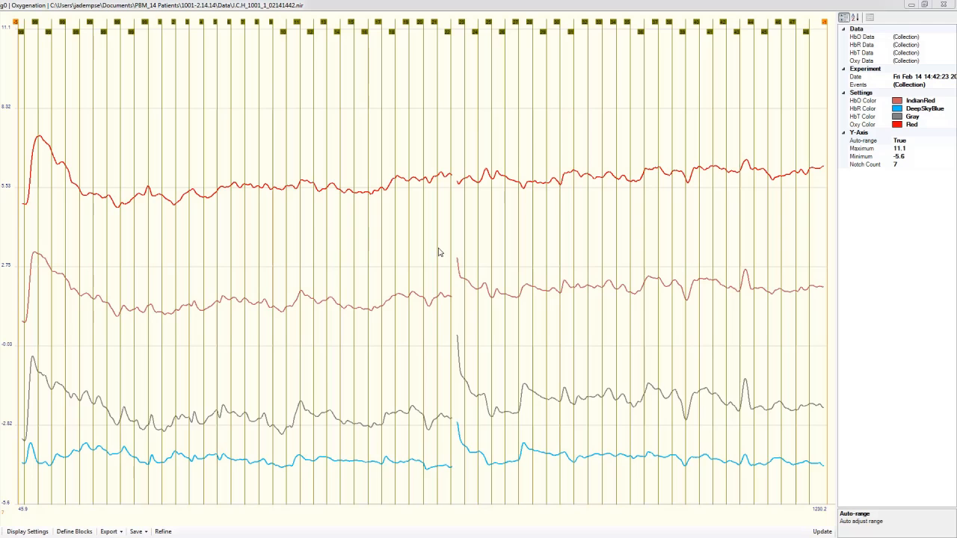
mouse_move(445, 269)
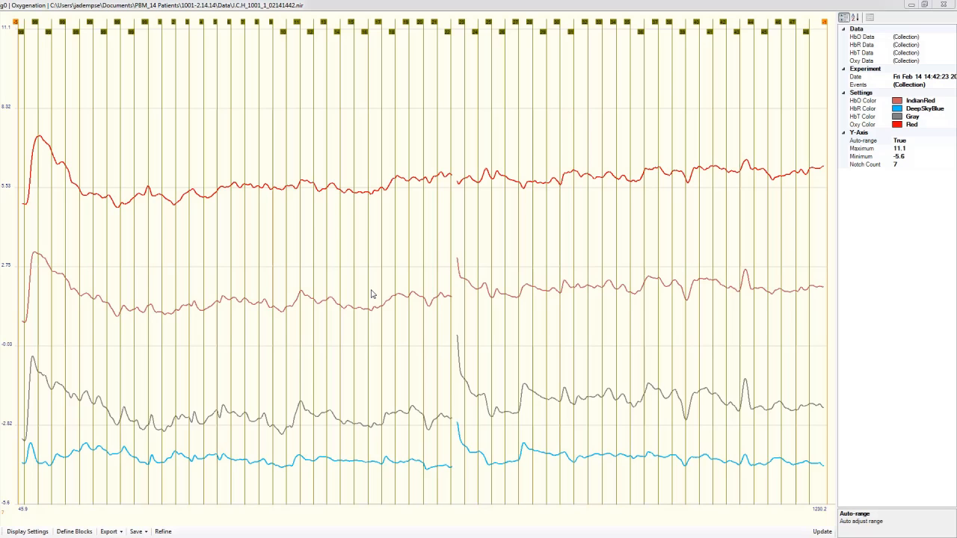
mouse_move(427, 261)
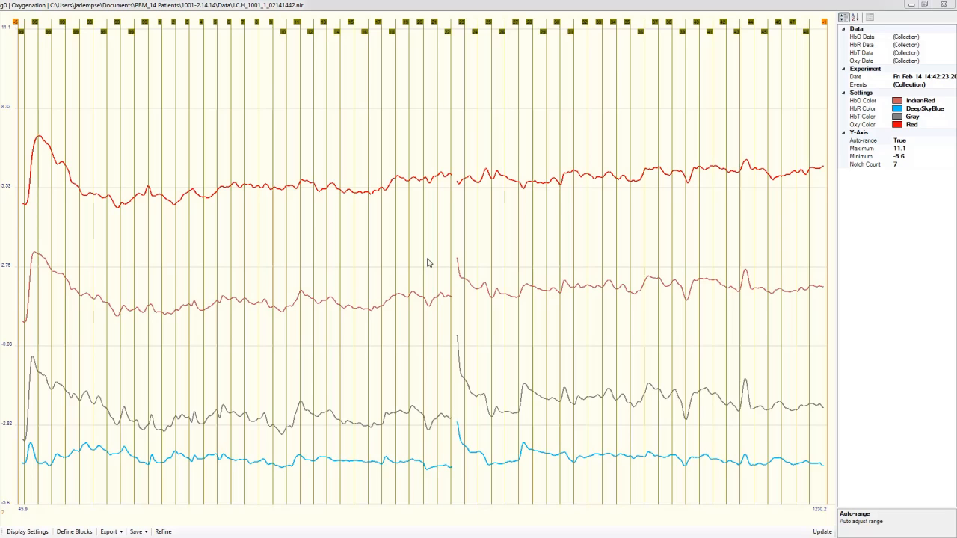
mouse_move(825, 287)
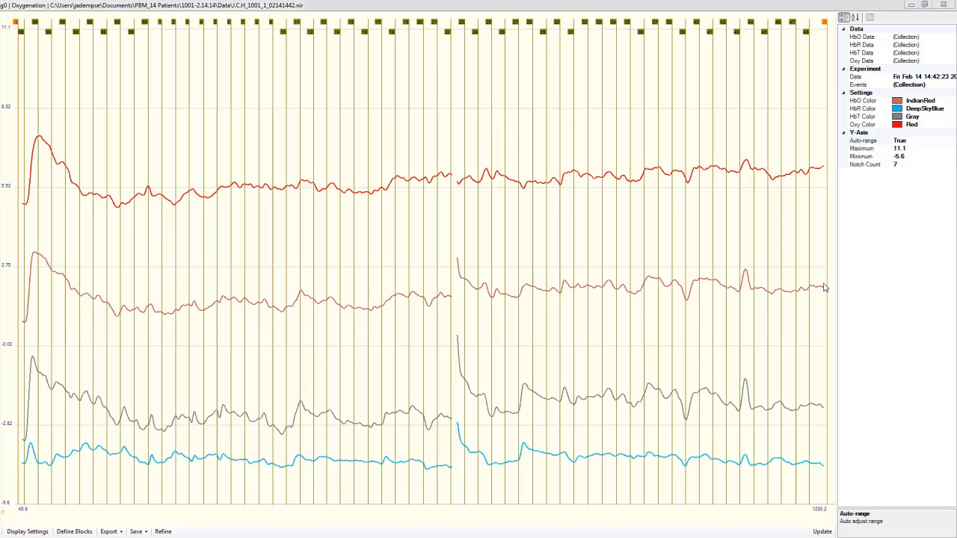
mouse_move(523, 349)
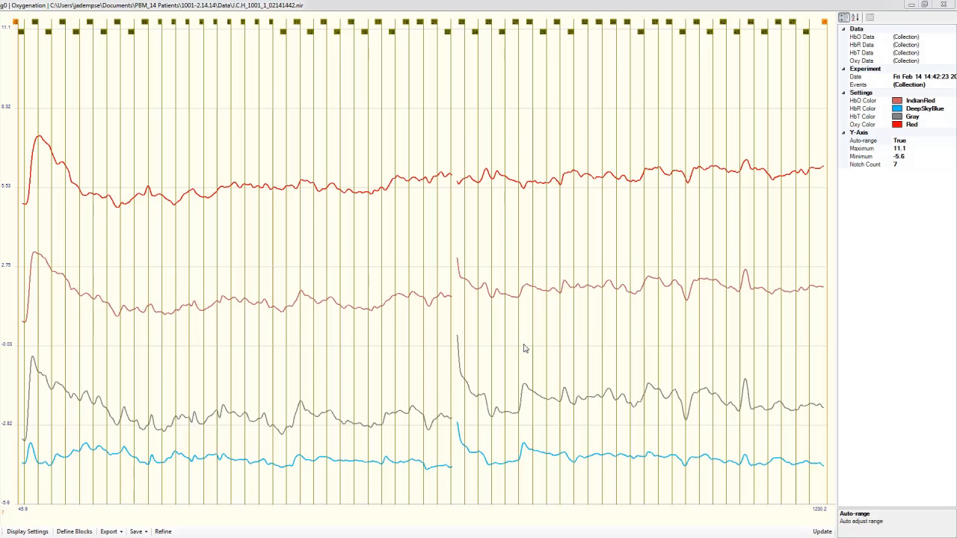
mouse_move(486, 359)
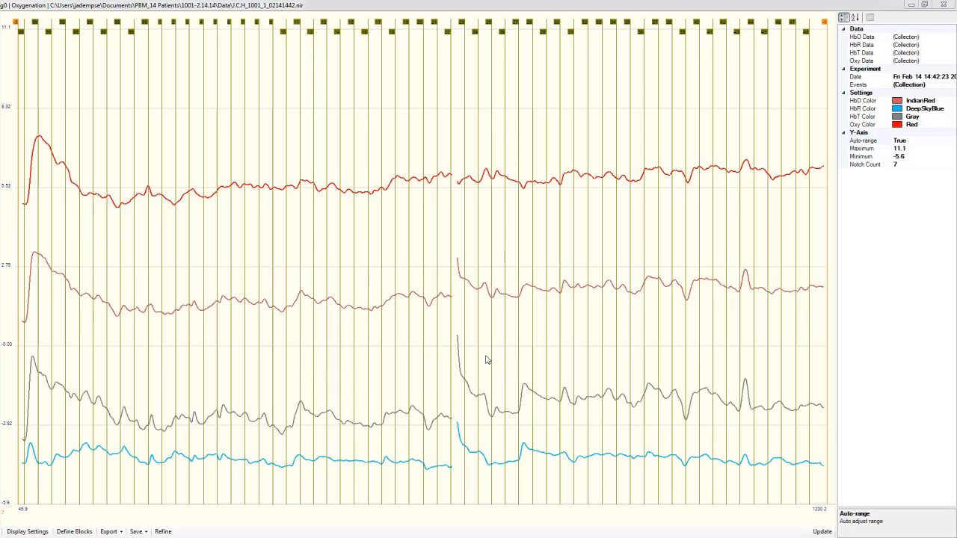